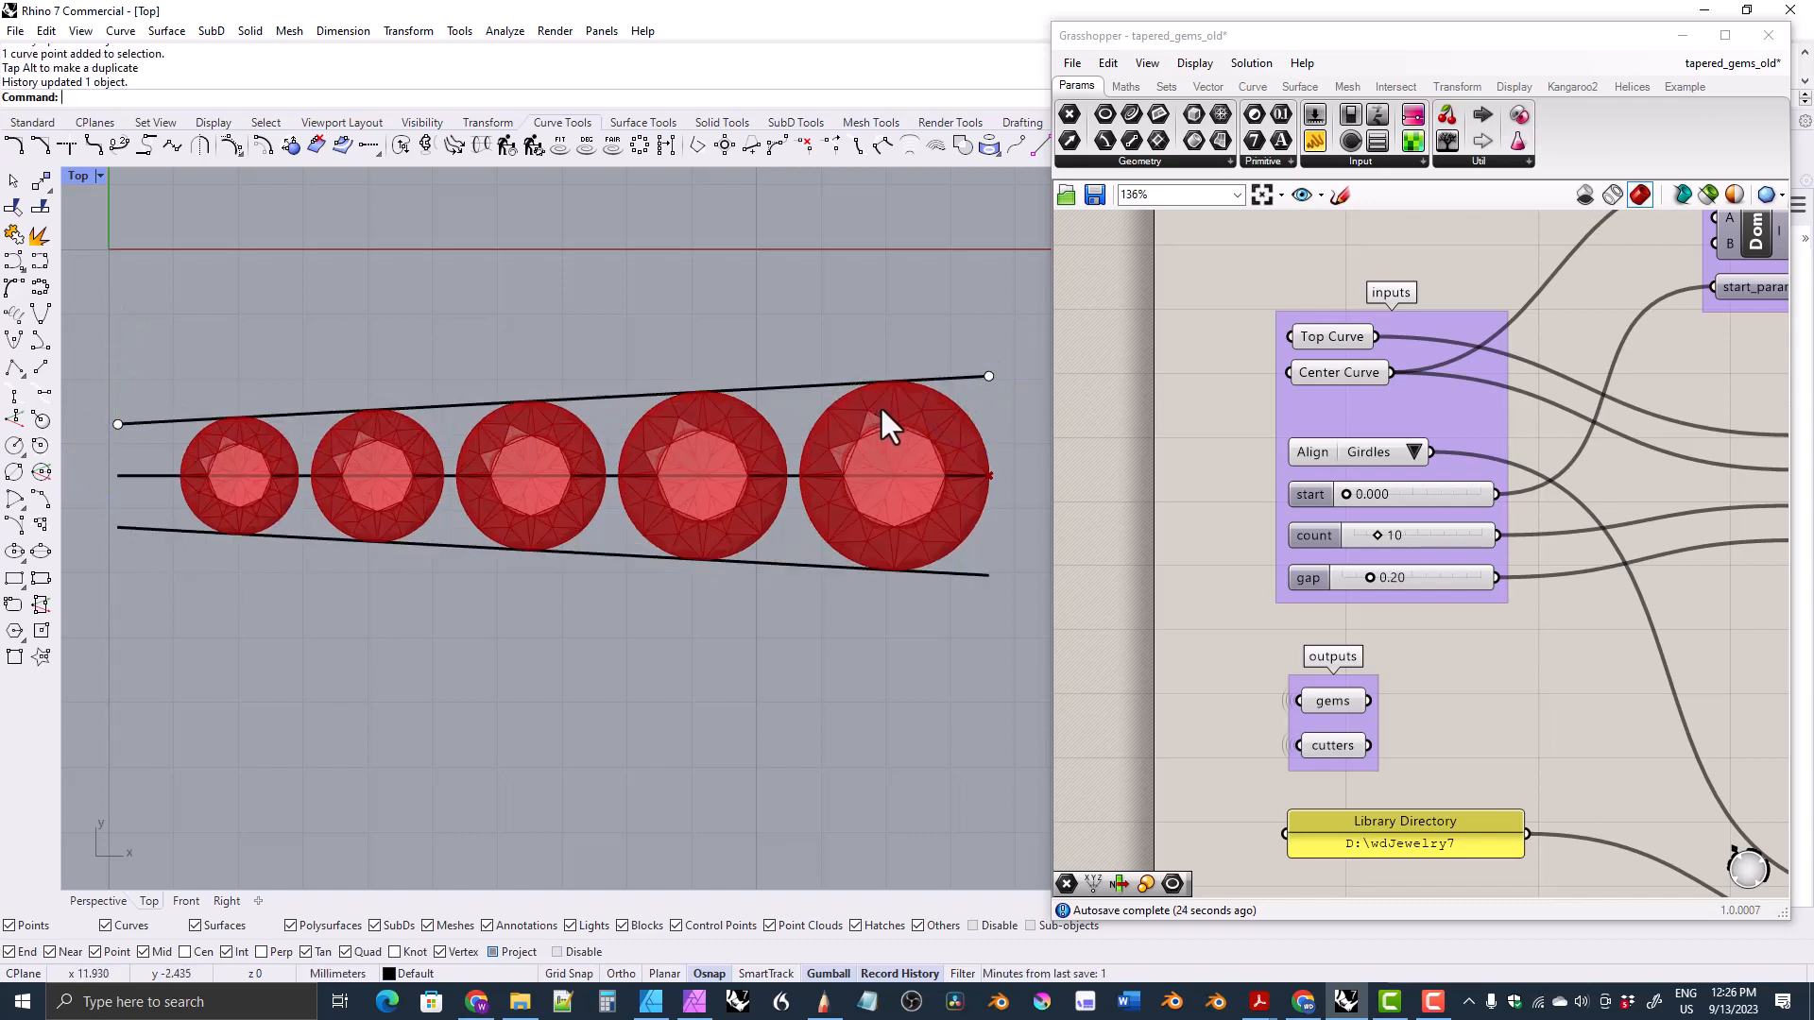
Switch from the tapered_gems_old definition to tg2008 with its prong-circle preview.
left_click(506, 144)
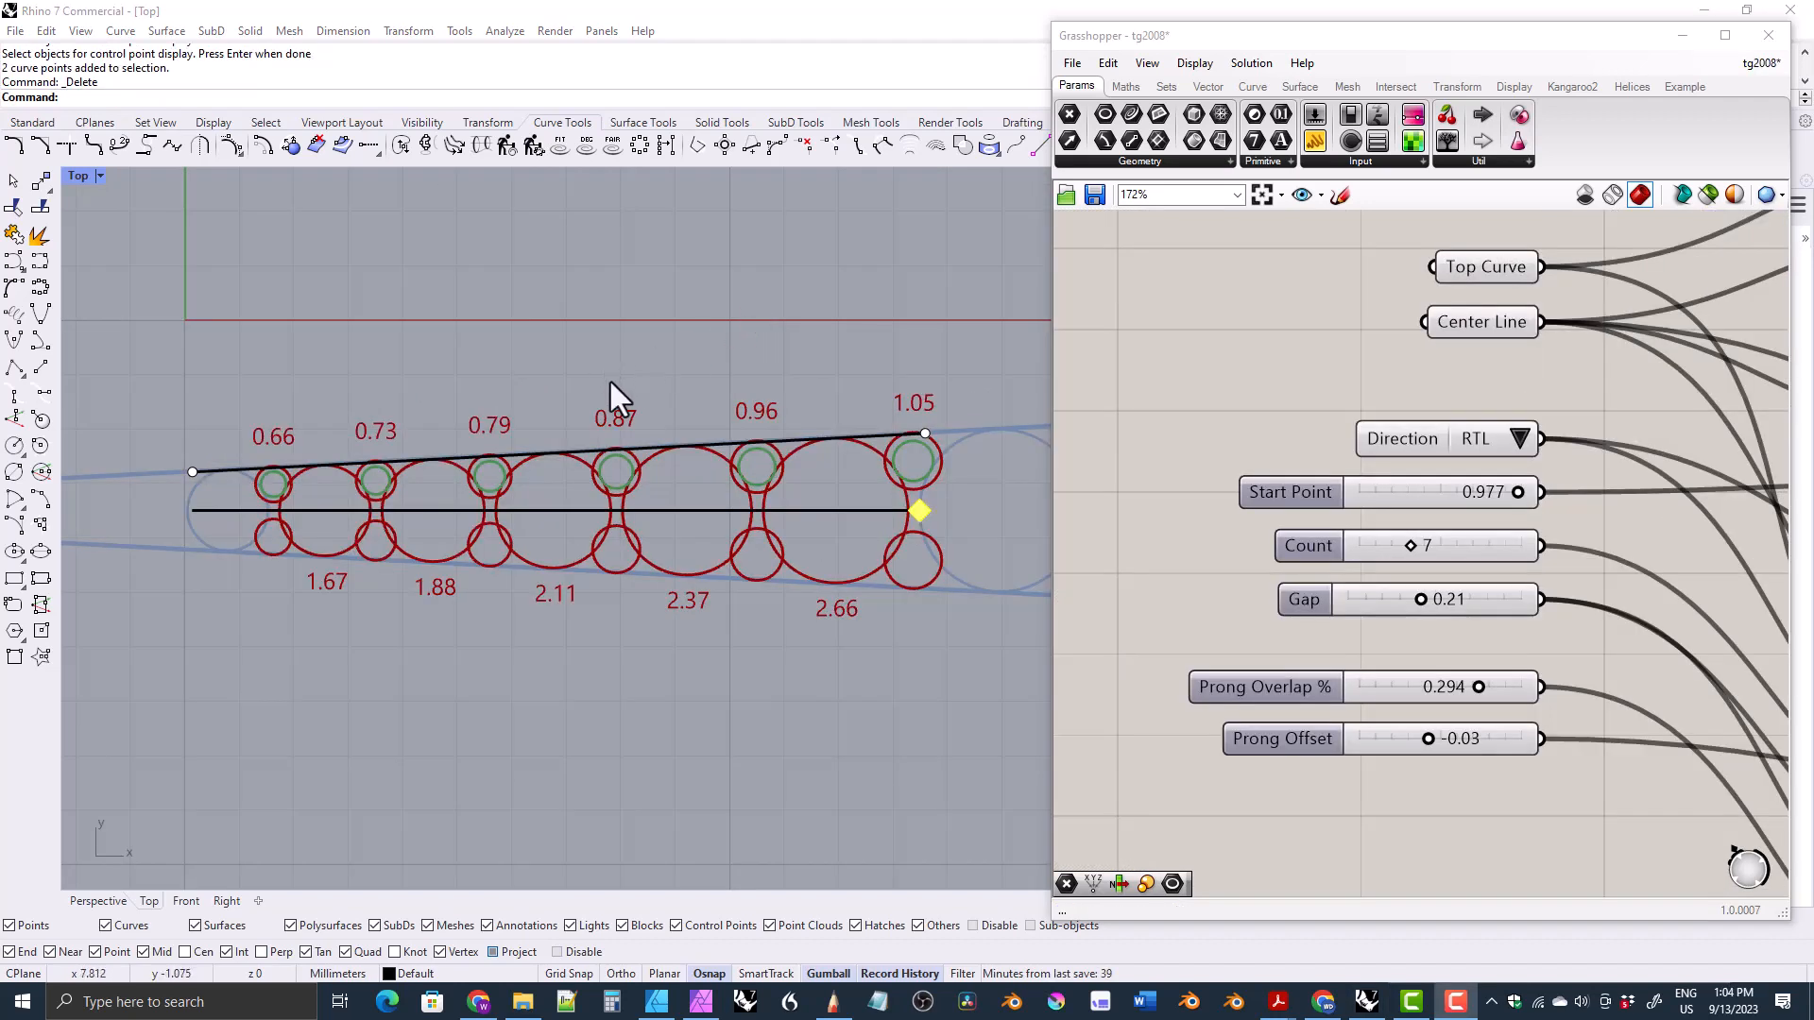
mouse_move(665, 440)
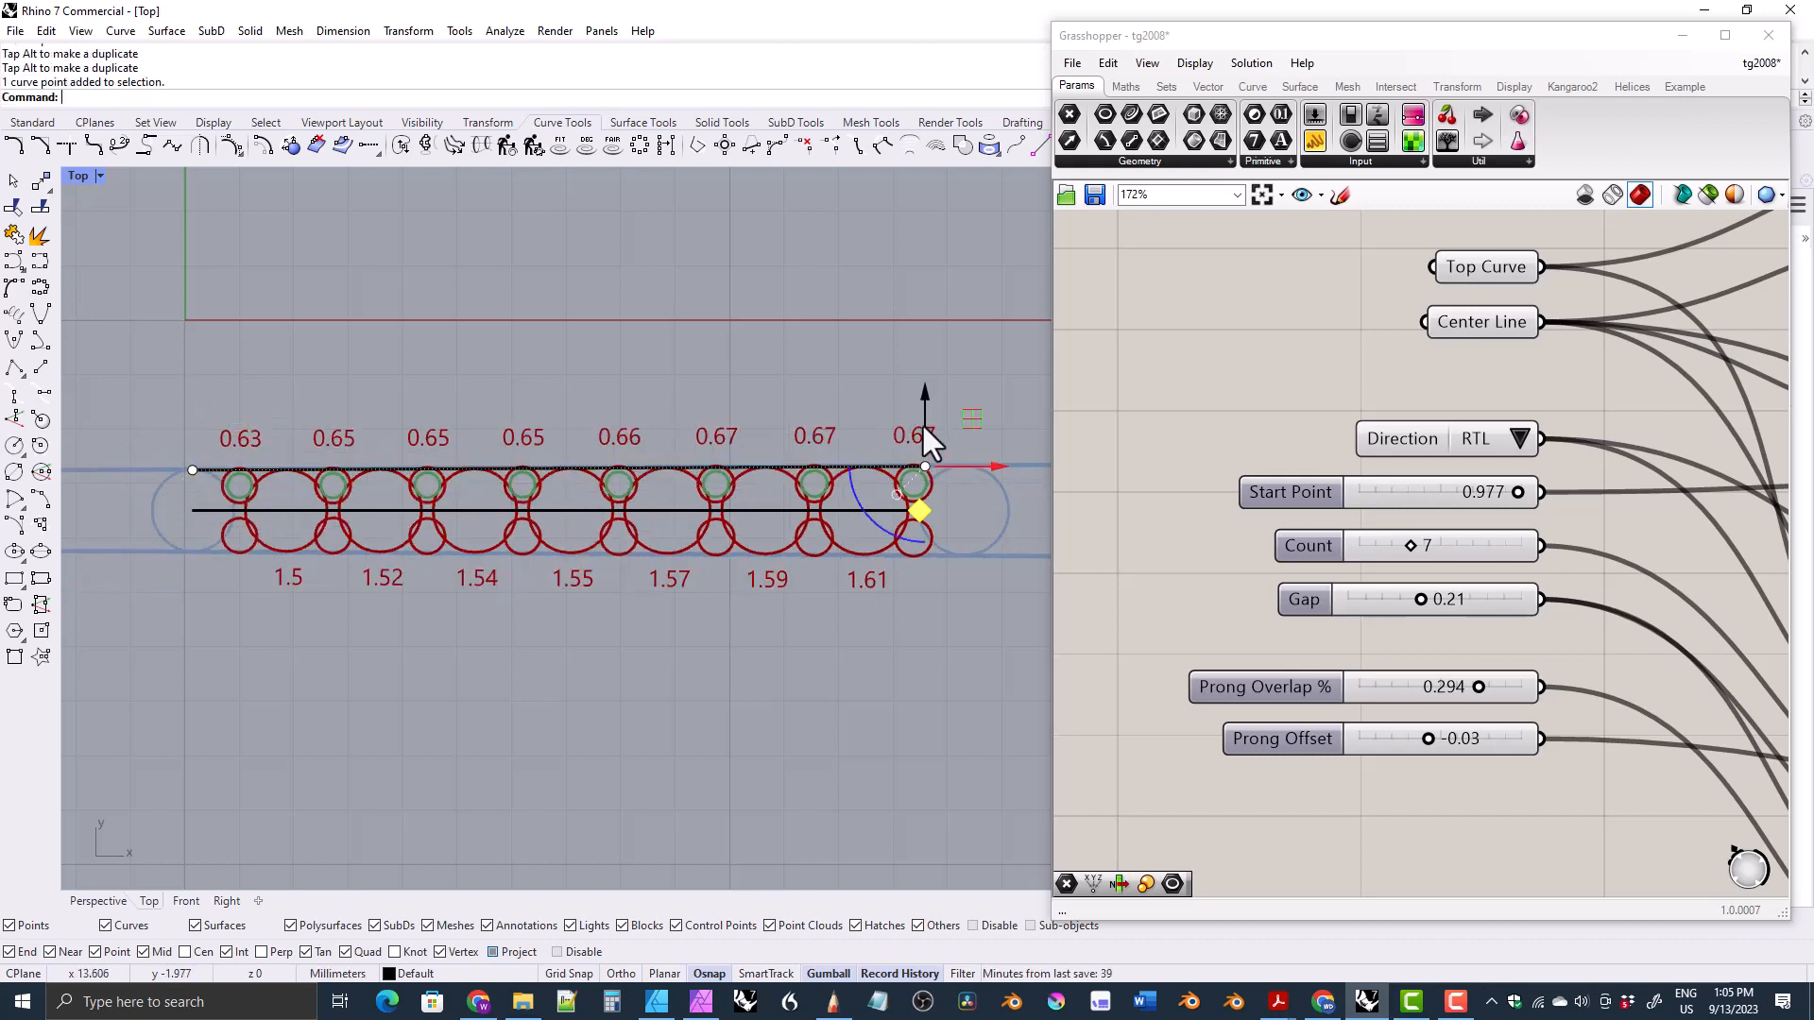
mouse_move(561, 485)
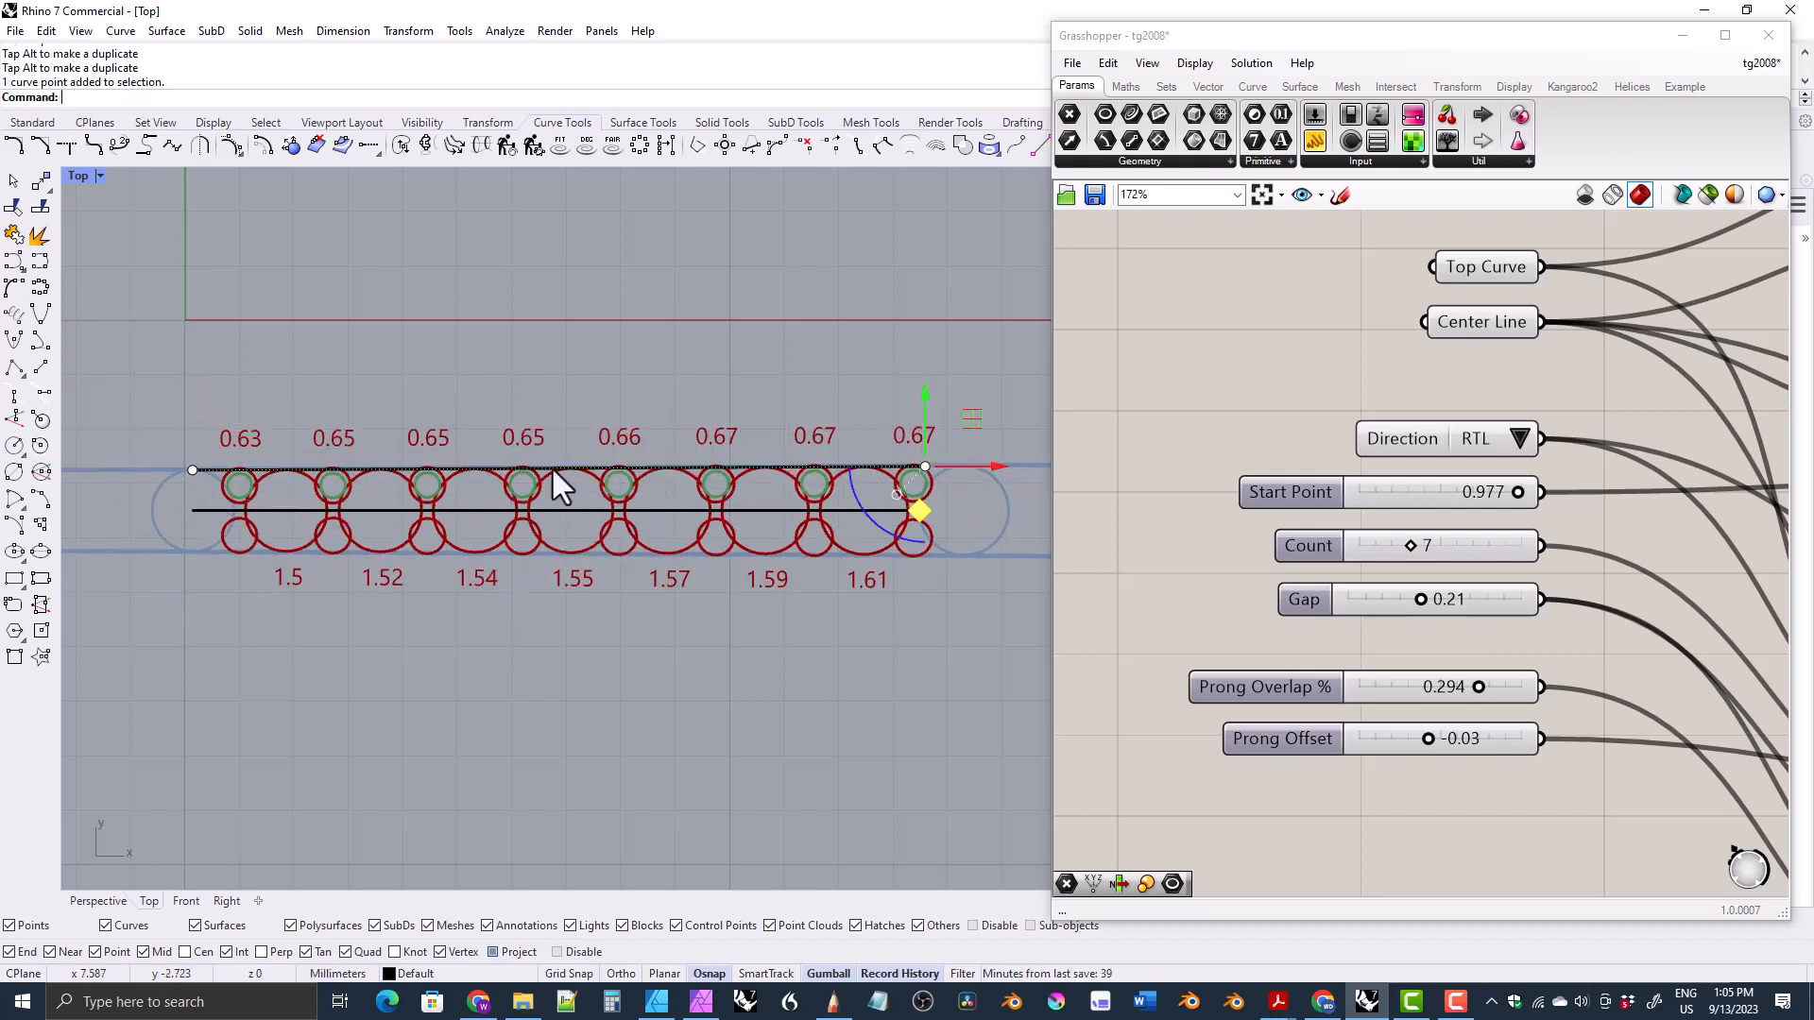
mouse_move(416, 527)
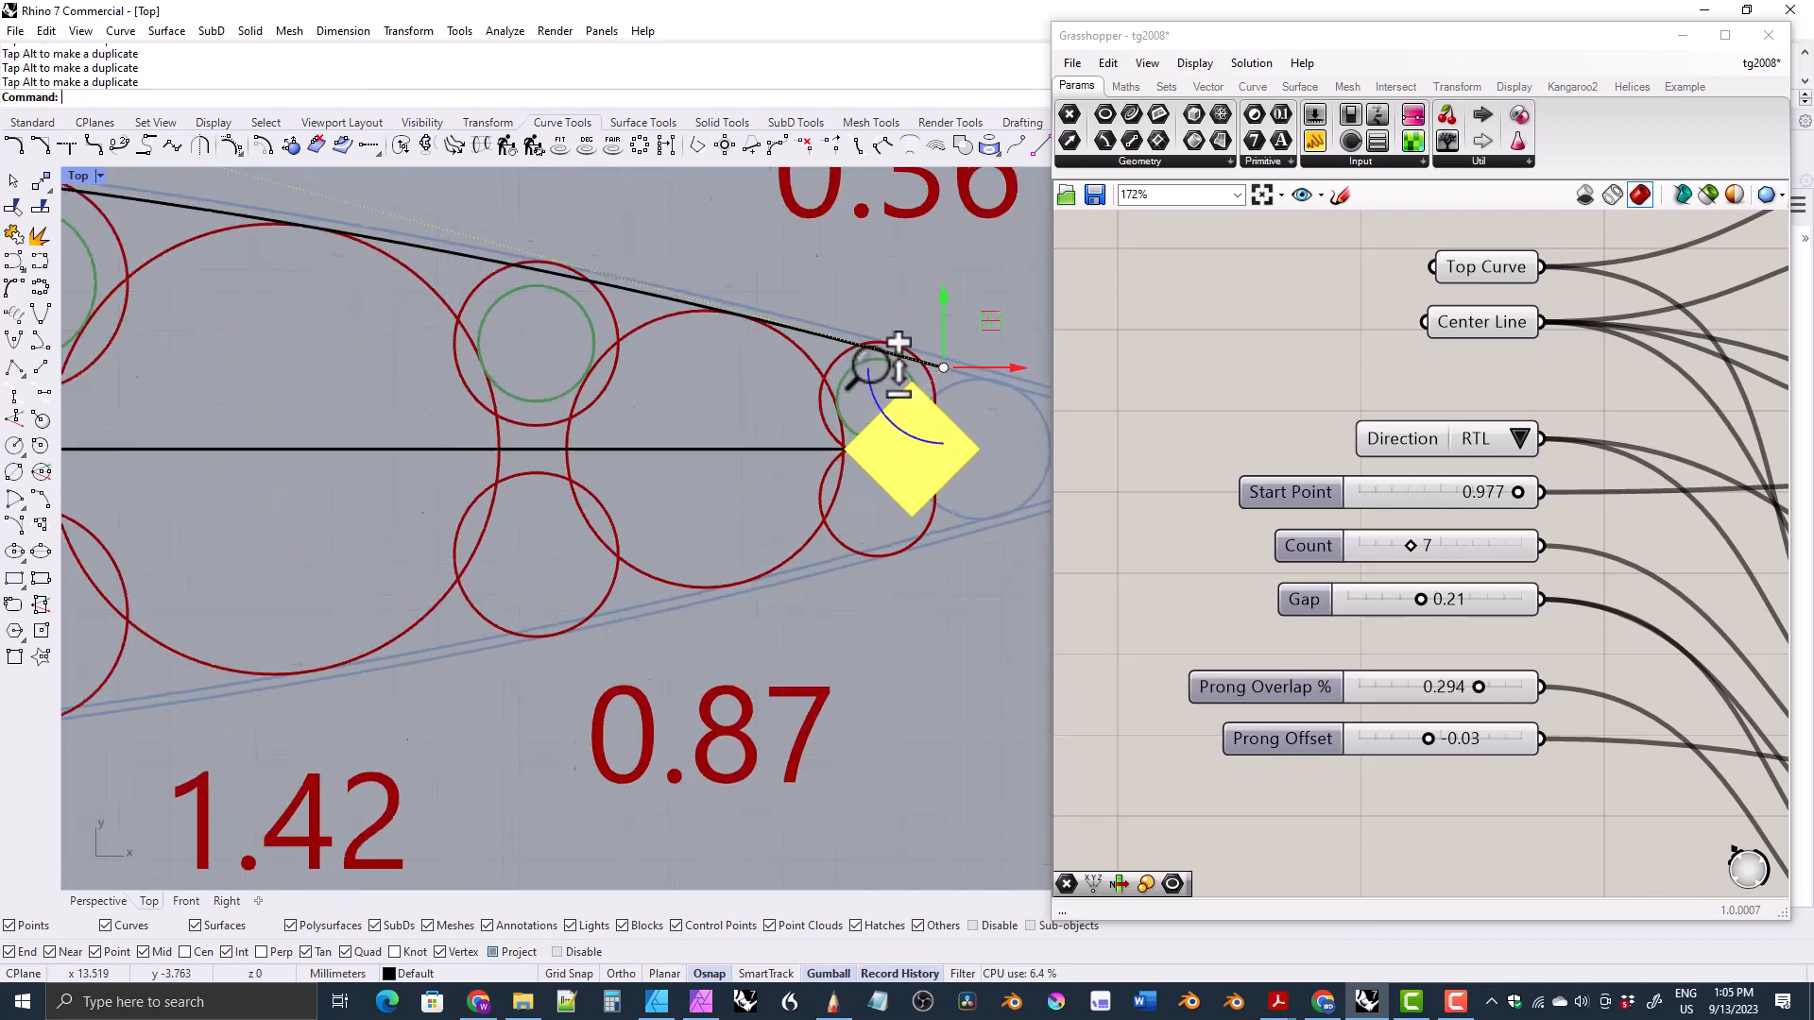
Pull a top-curve control point so gem sizes grow toward the right end.
left_click_drag(1517, 492, 1504, 491)
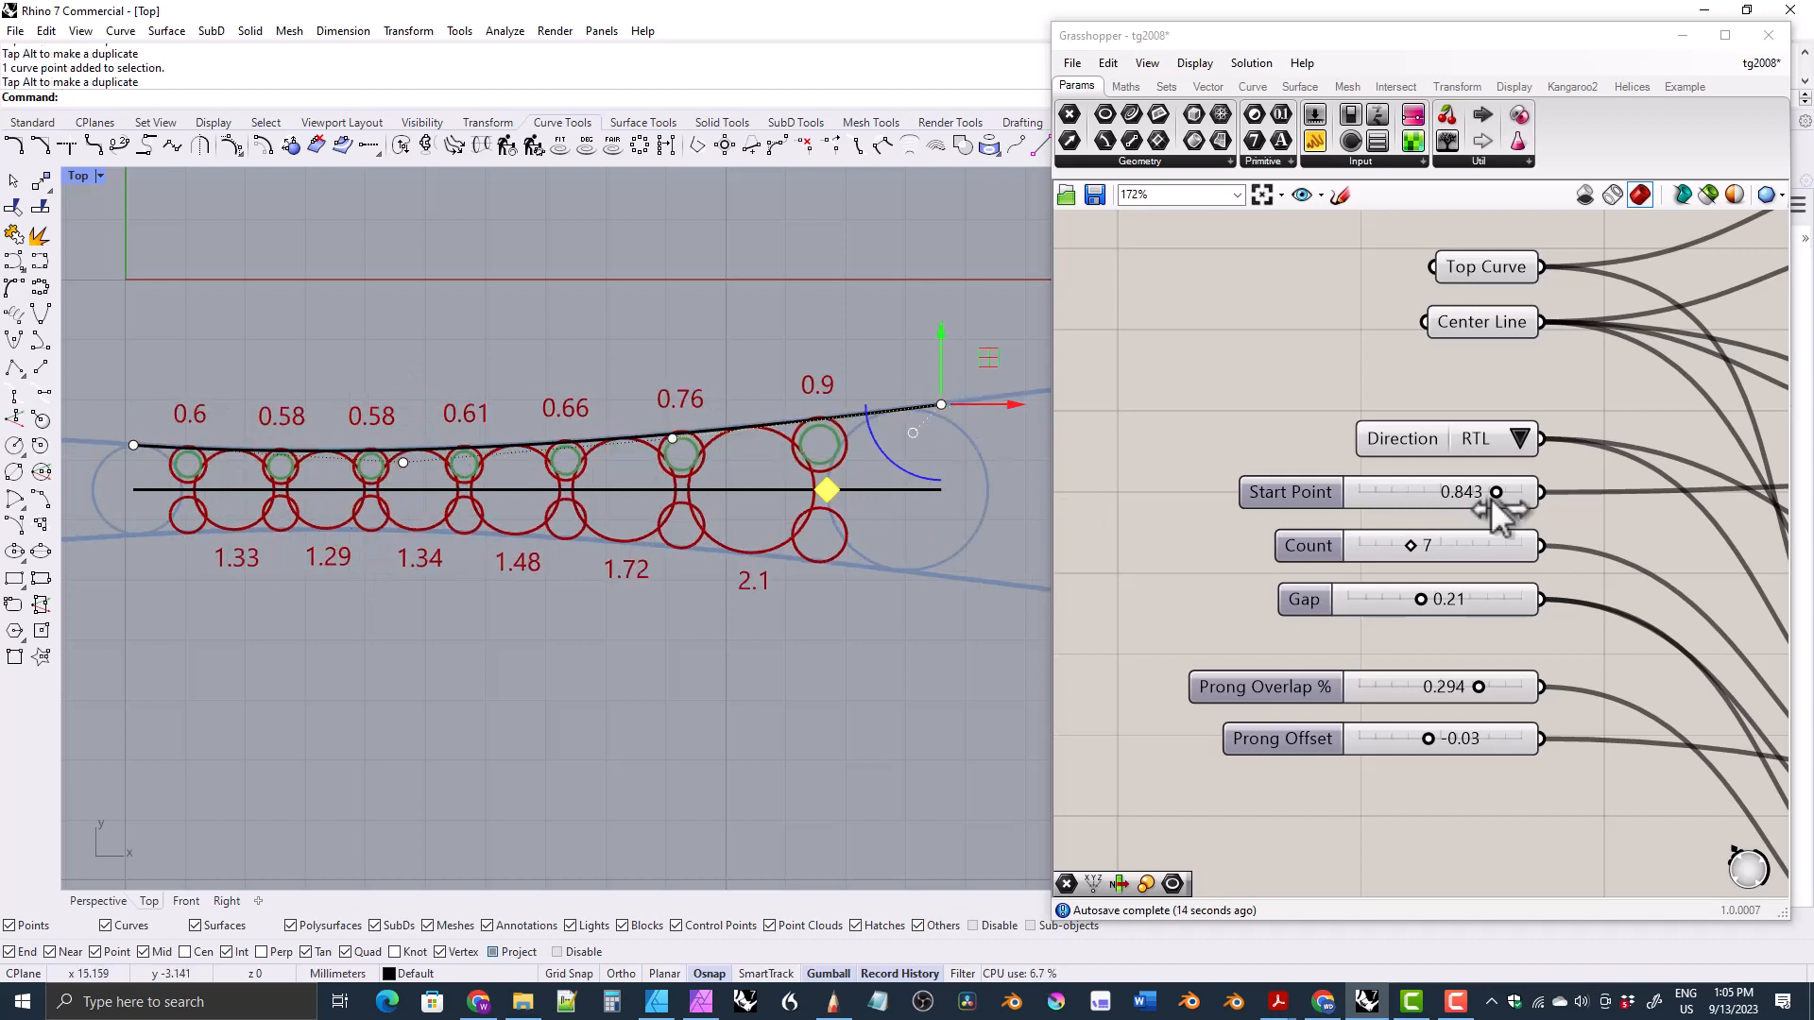
Try LTR direction briefly, then settle the Start Point slider at 0.889 with RTL layout.
left_click_drag(1492, 491, 1509, 491)
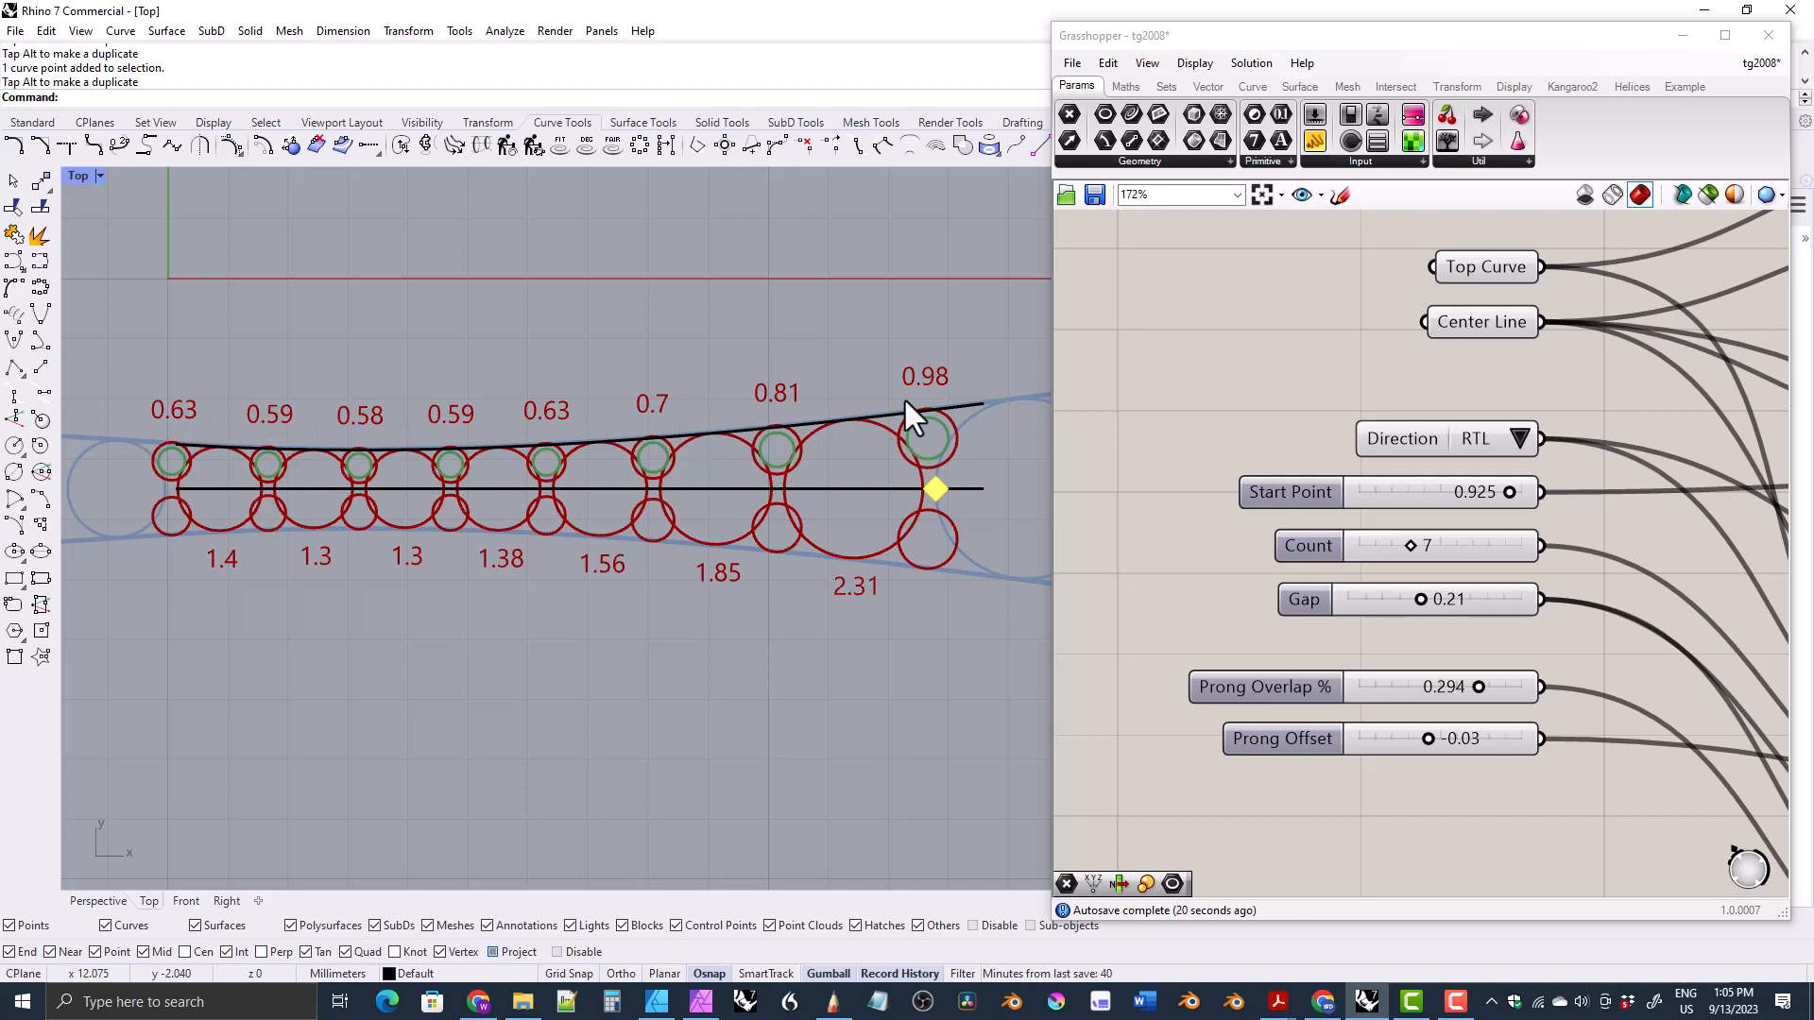
mouse_move(434, 578)
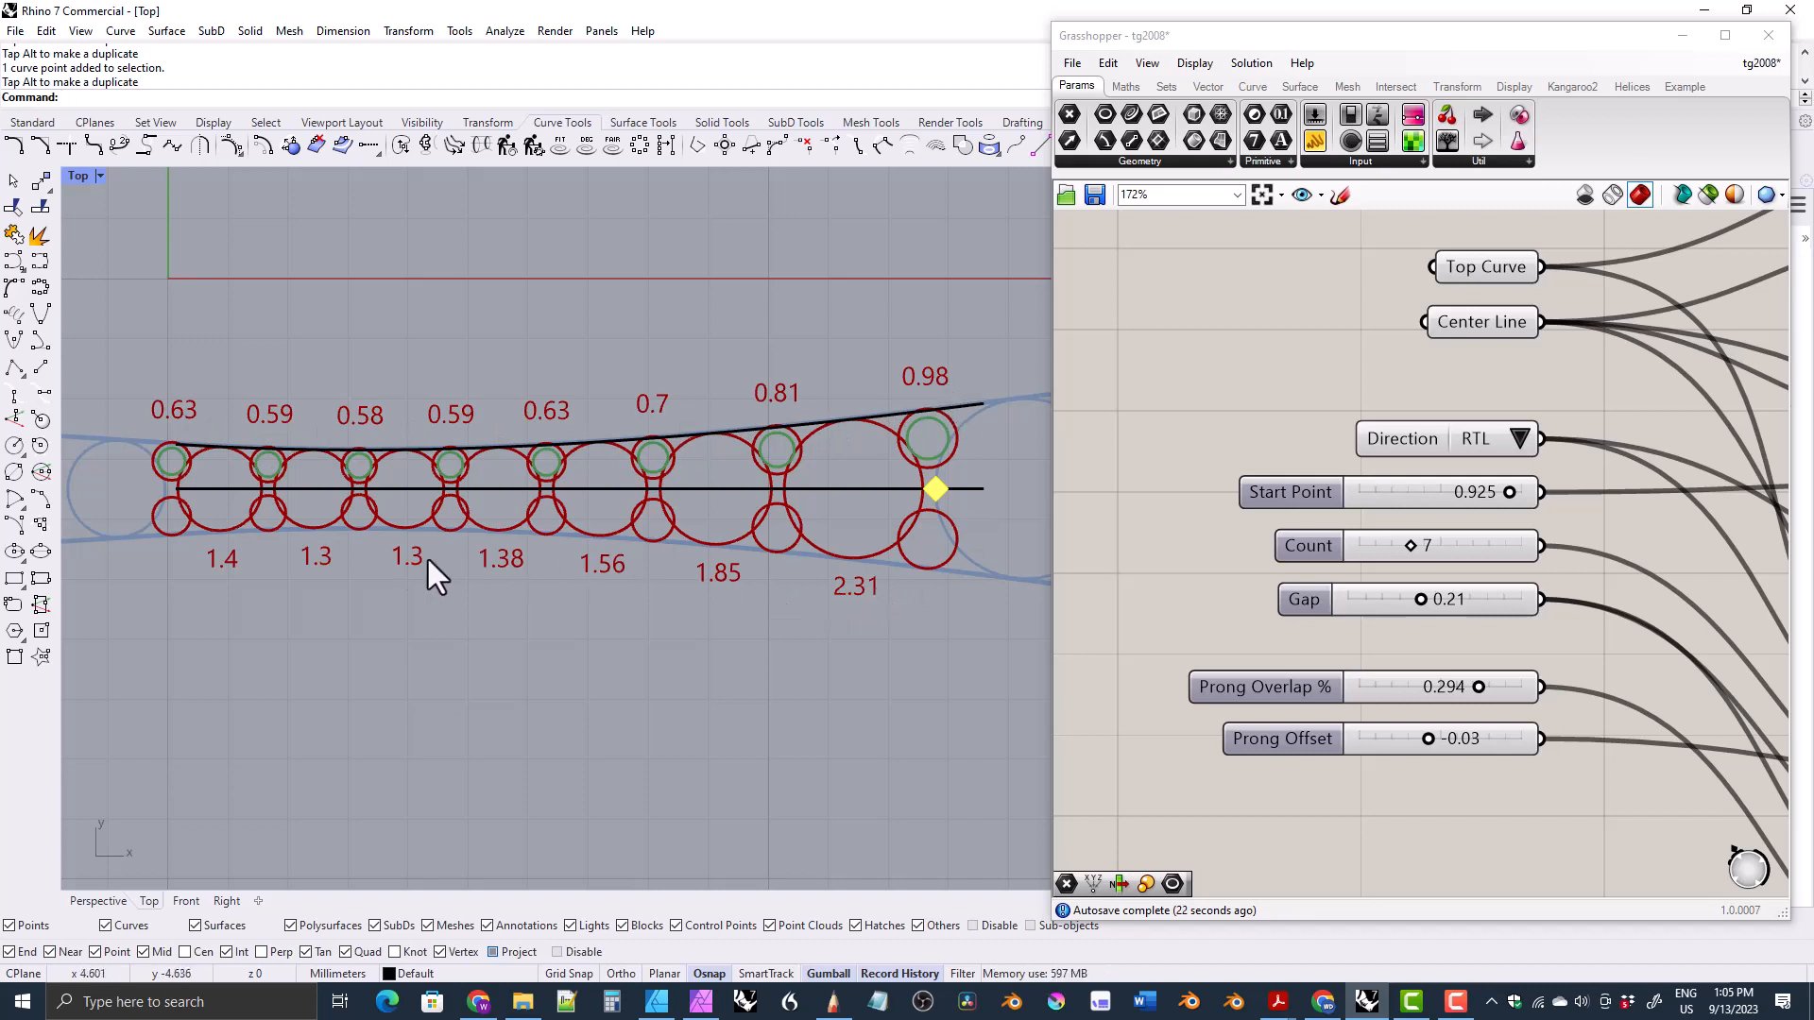
mouse_move(777, 620)
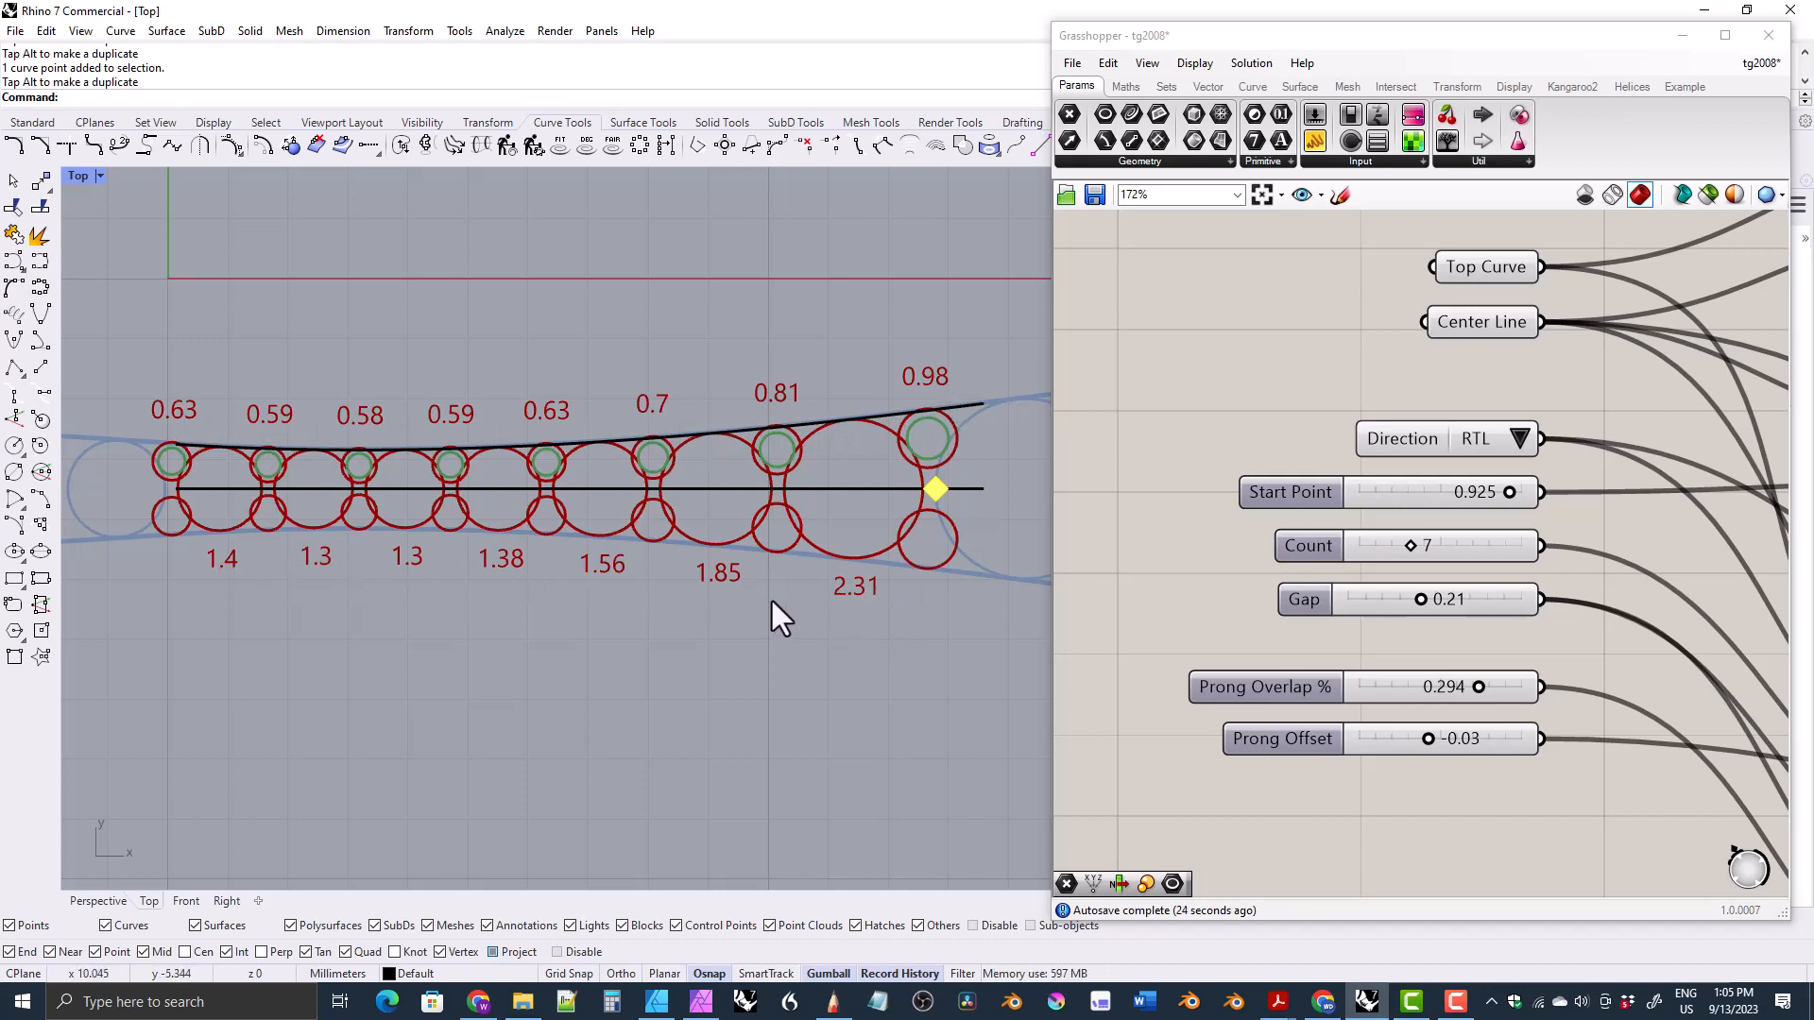
left_click_drag(1509, 491, 1498, 492)
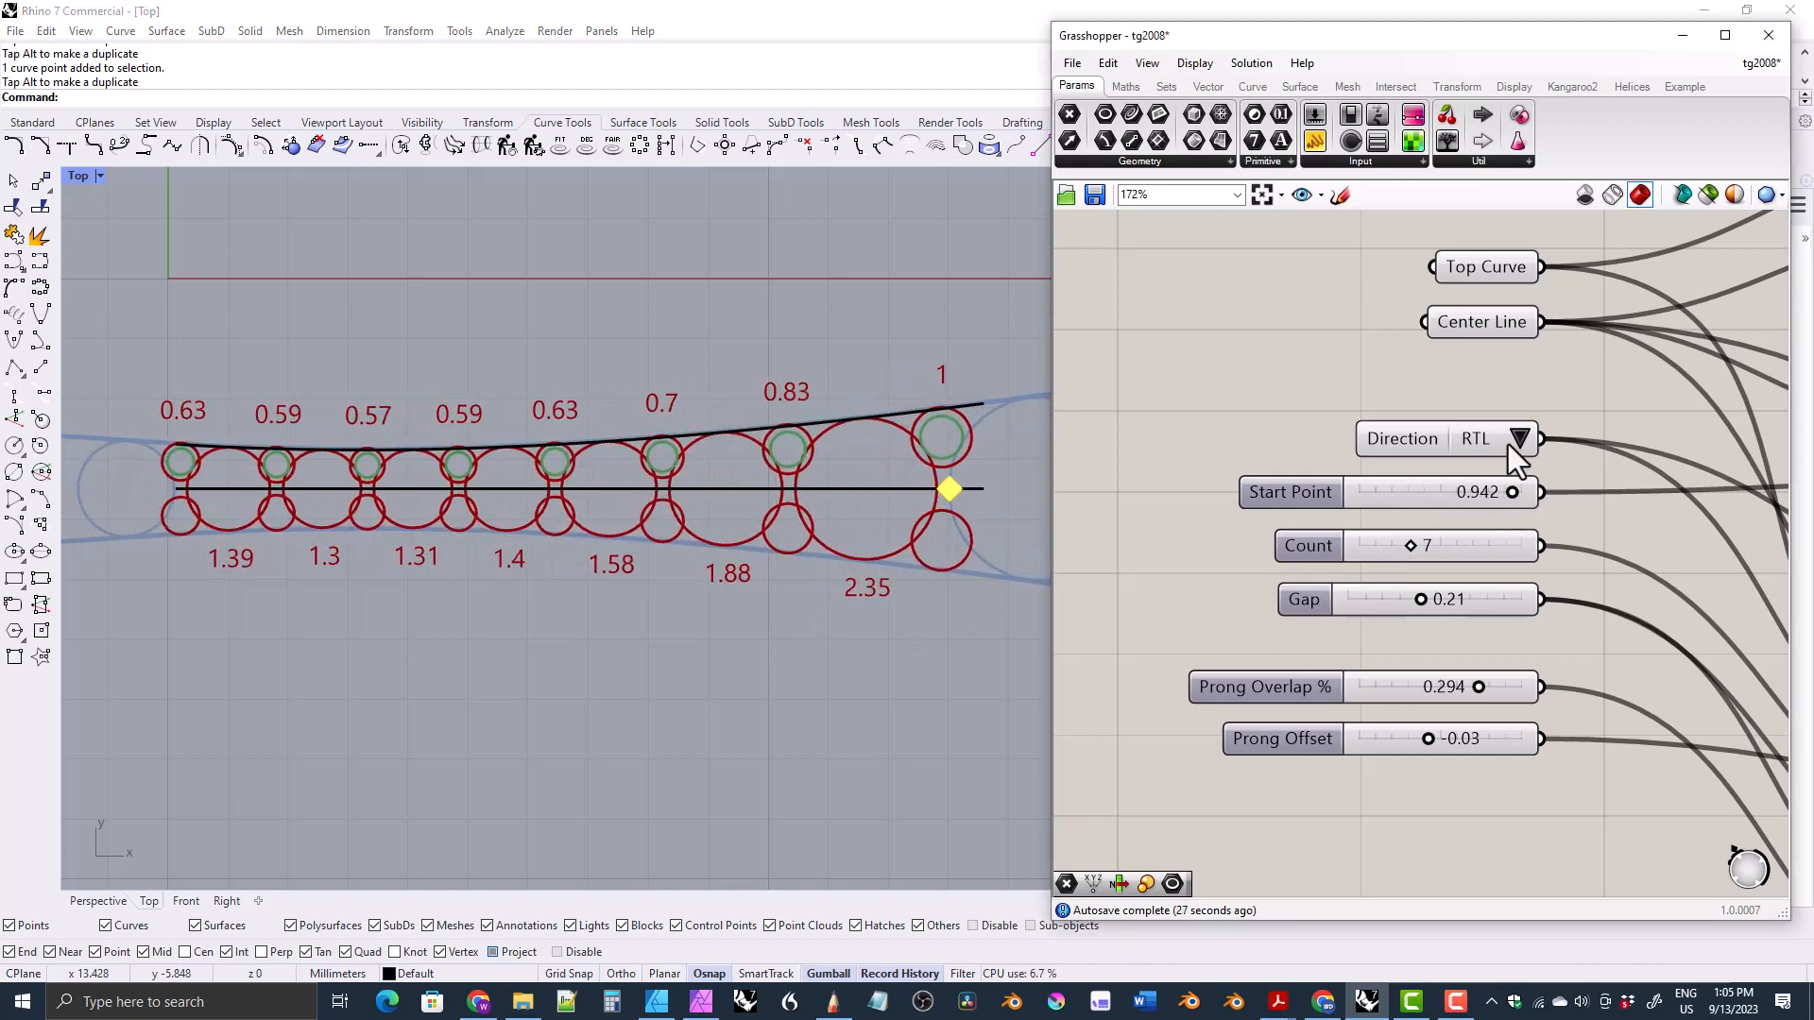
left_click(1520, 436)
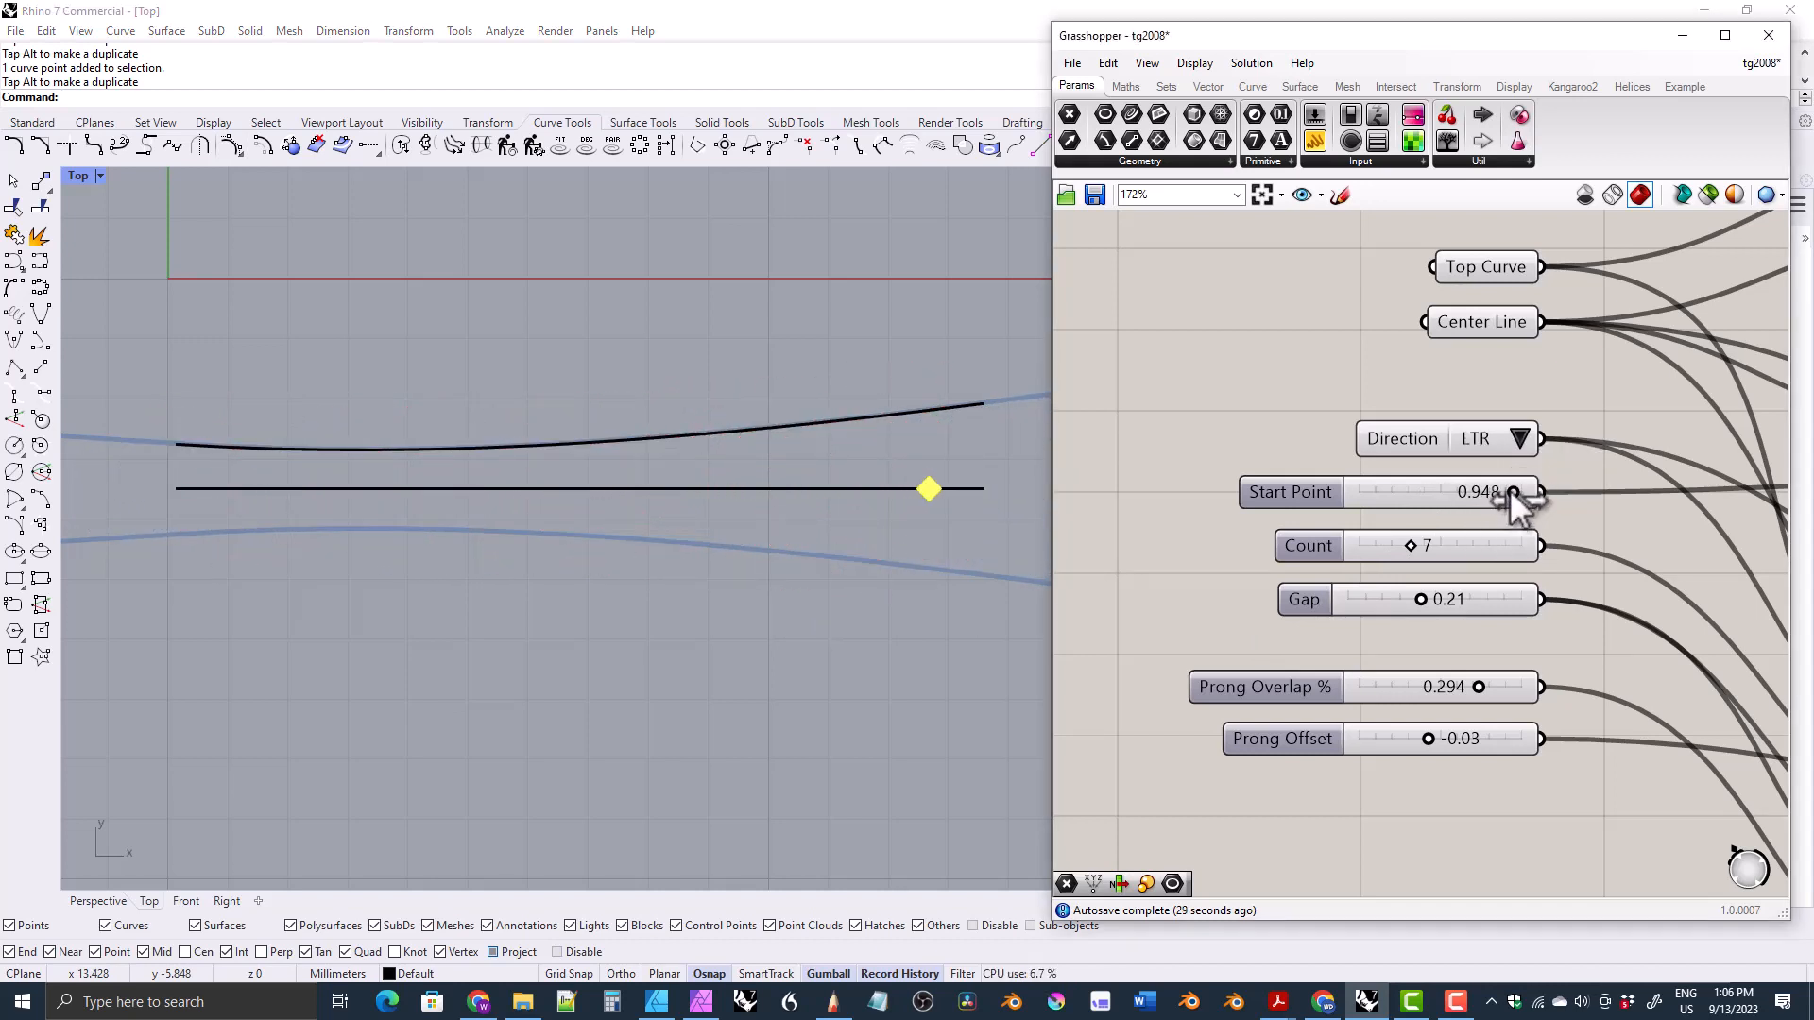
left_click_drag(1512, 492, 1404, 491)
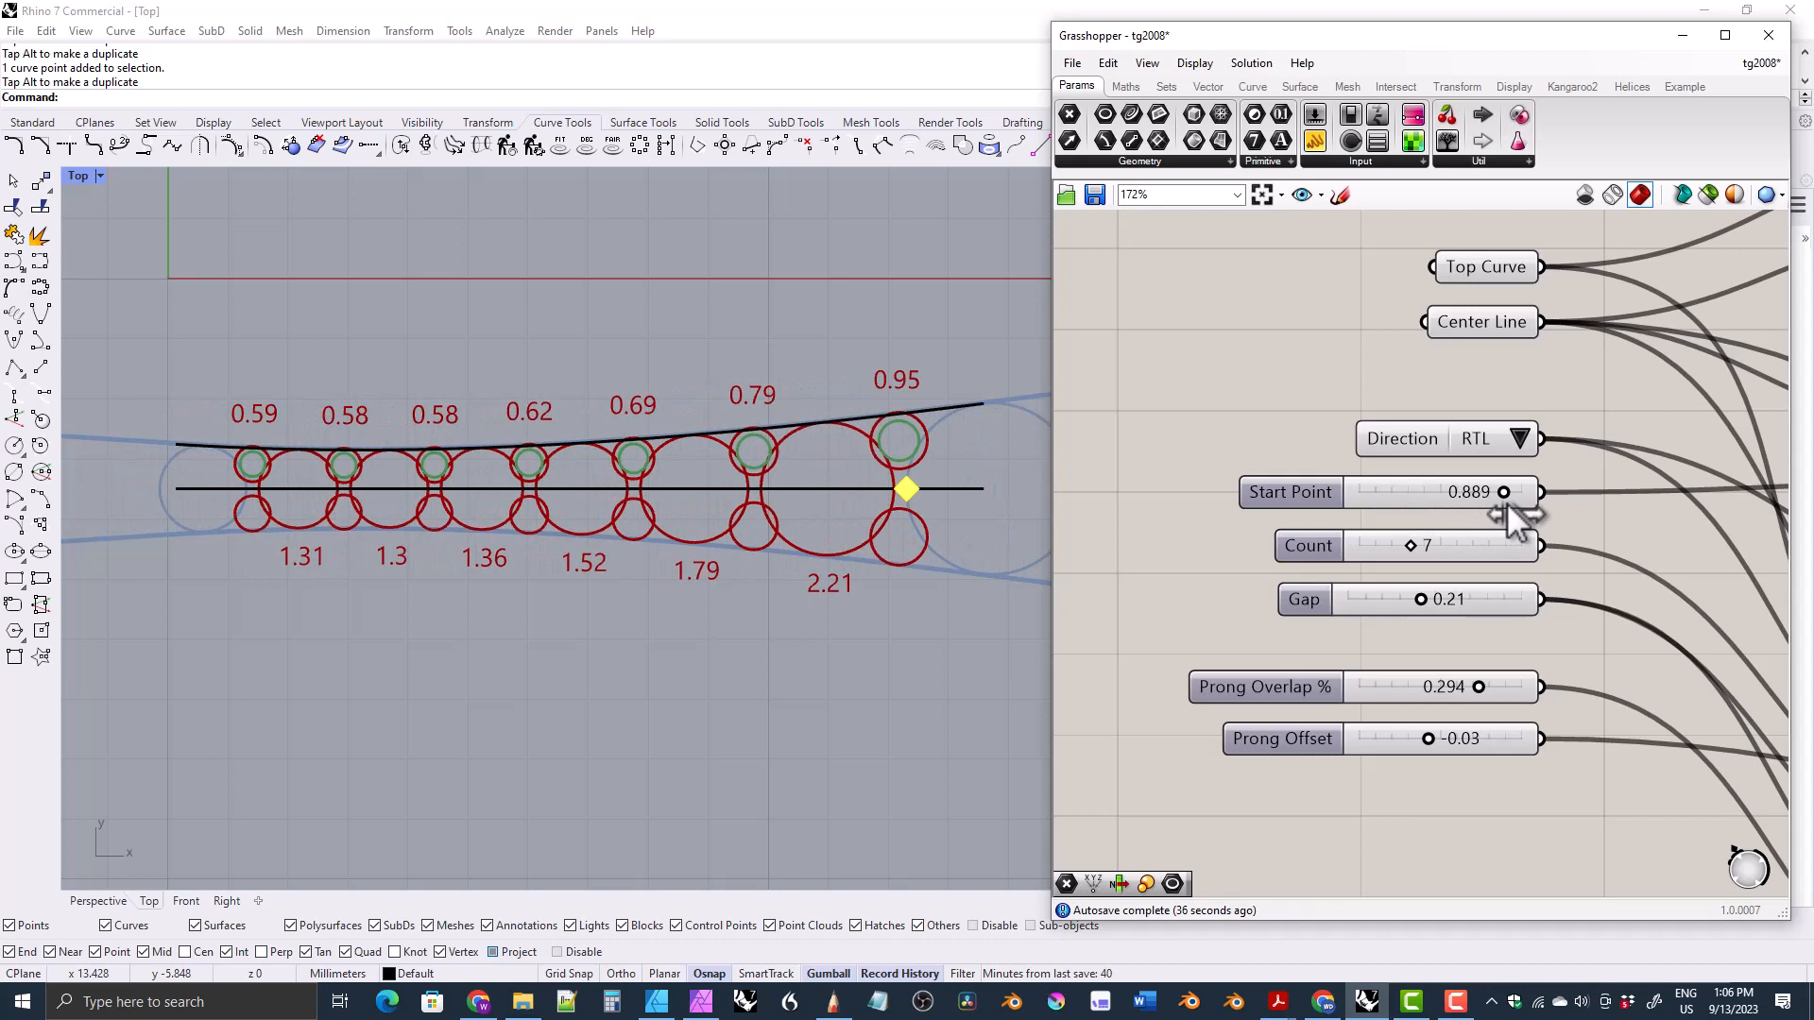
left_click_drag(1416, 544, 1400, 544)
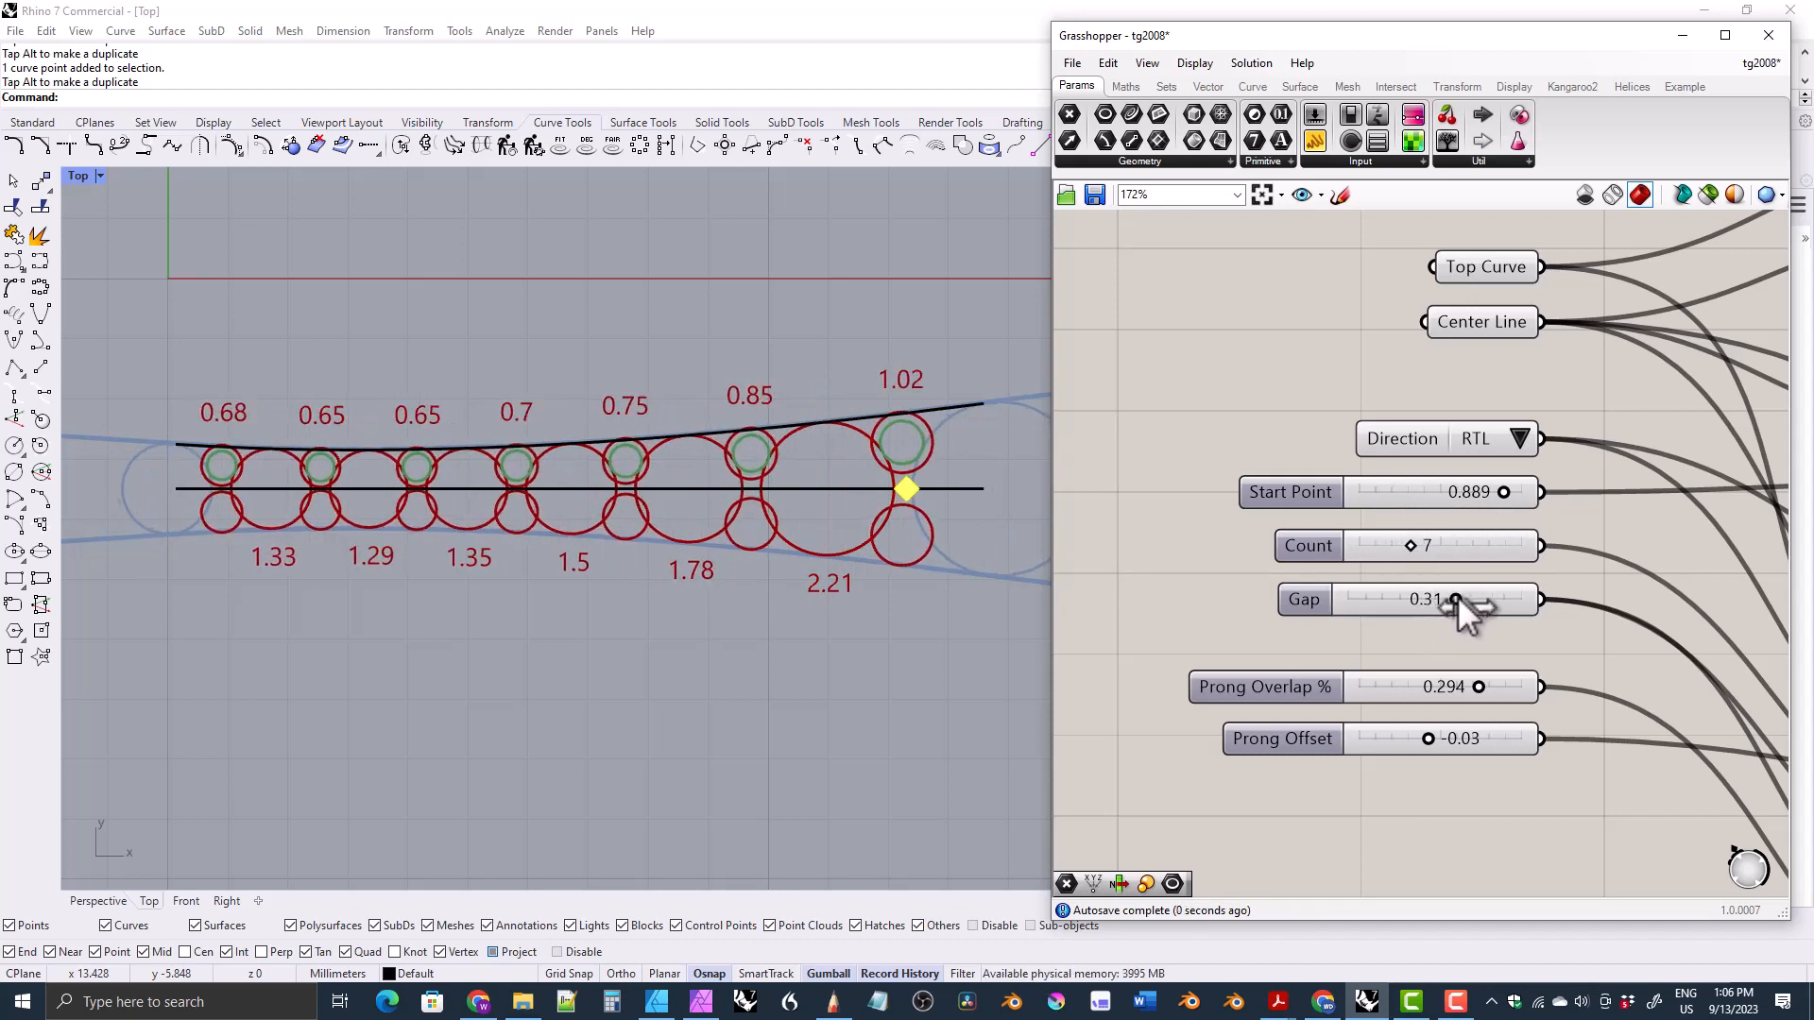
Widen the gap, set Prong Overlap to 0.289 and push Prong Offset toward -0.10.
left_click_drag(1454, 599, 1421, 599)
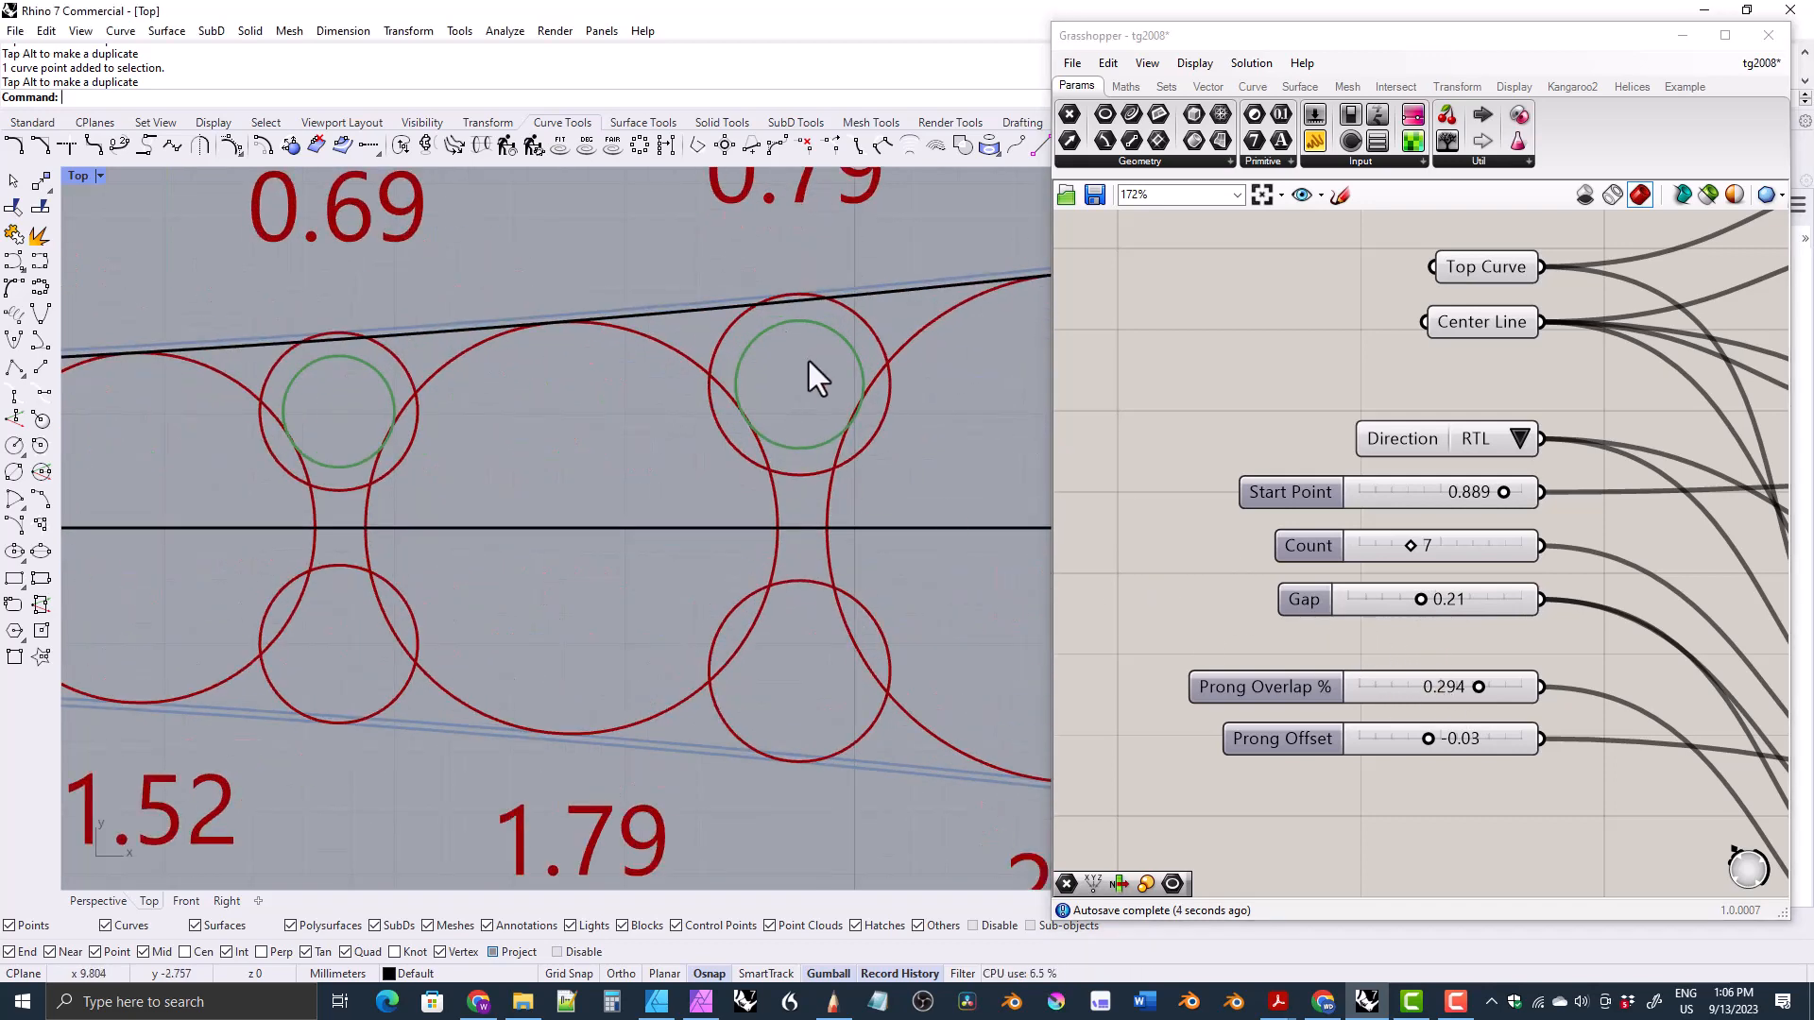
left_click_drag(1478, 686, 1438, 686)
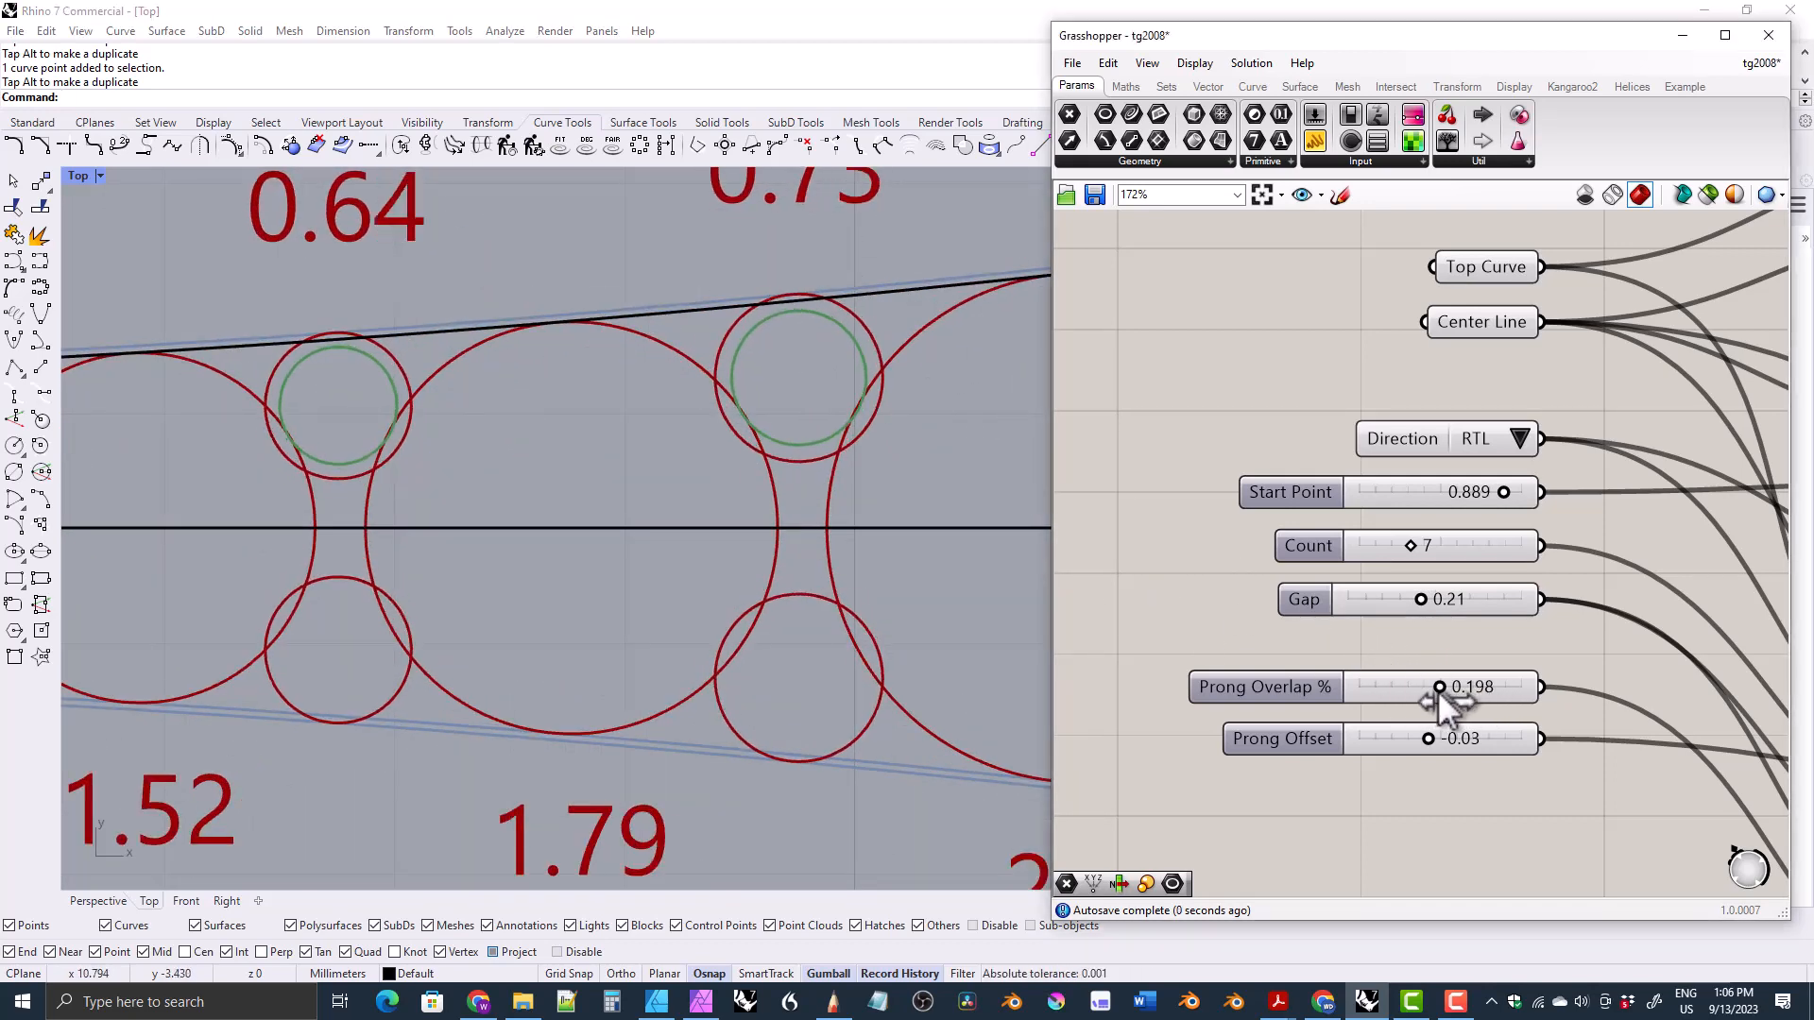
left_click_drag(1439, 686, 1477, 686)
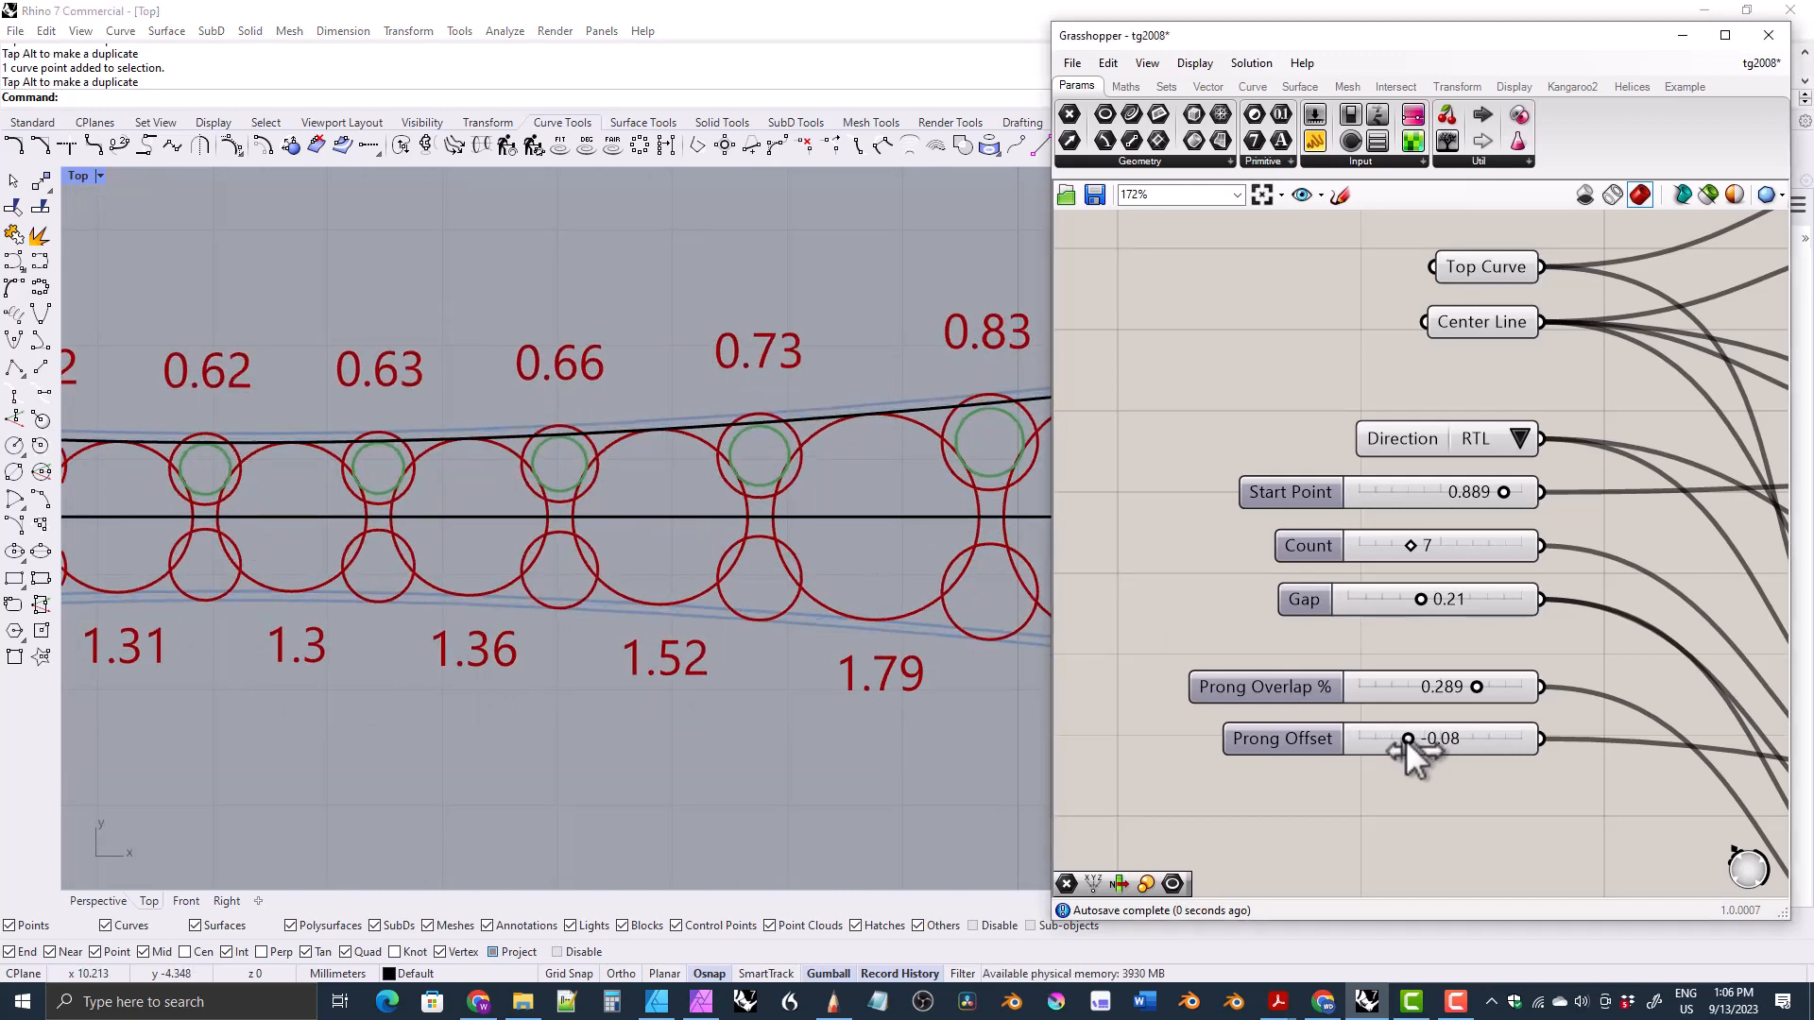
left_click_drag(1405, 739, 1486, 739)
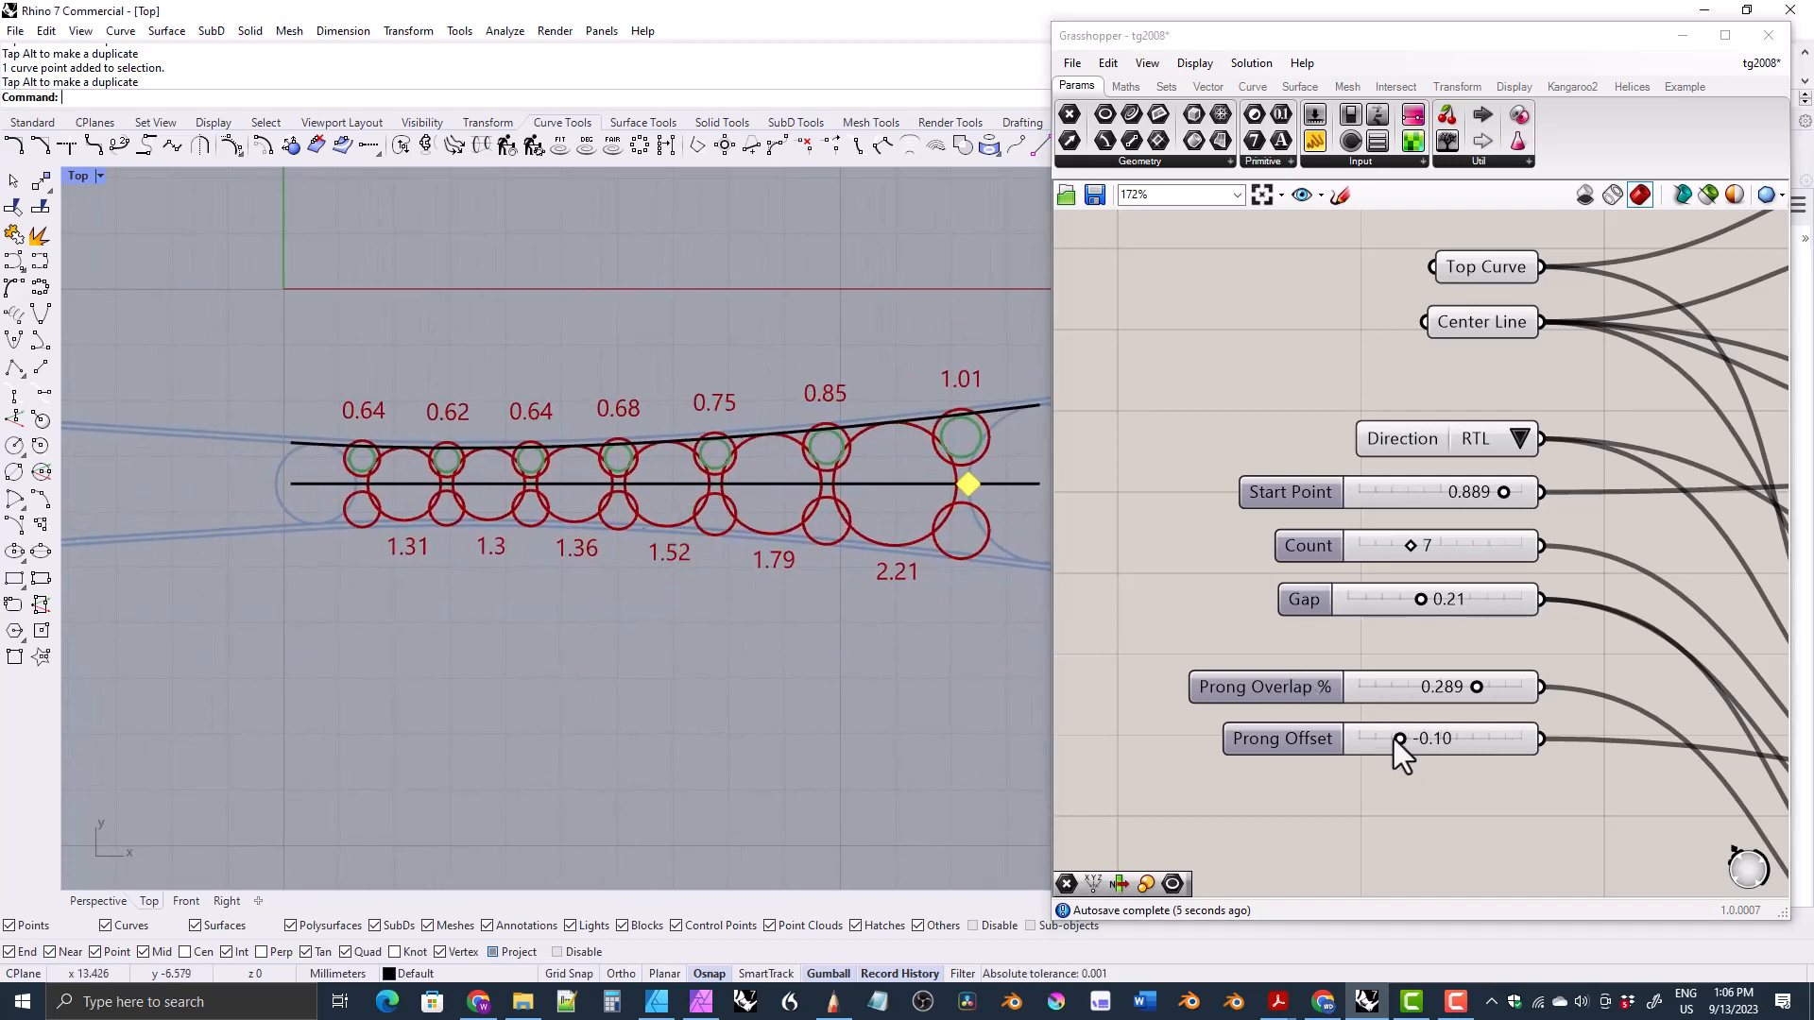
double_click(1434, 738)
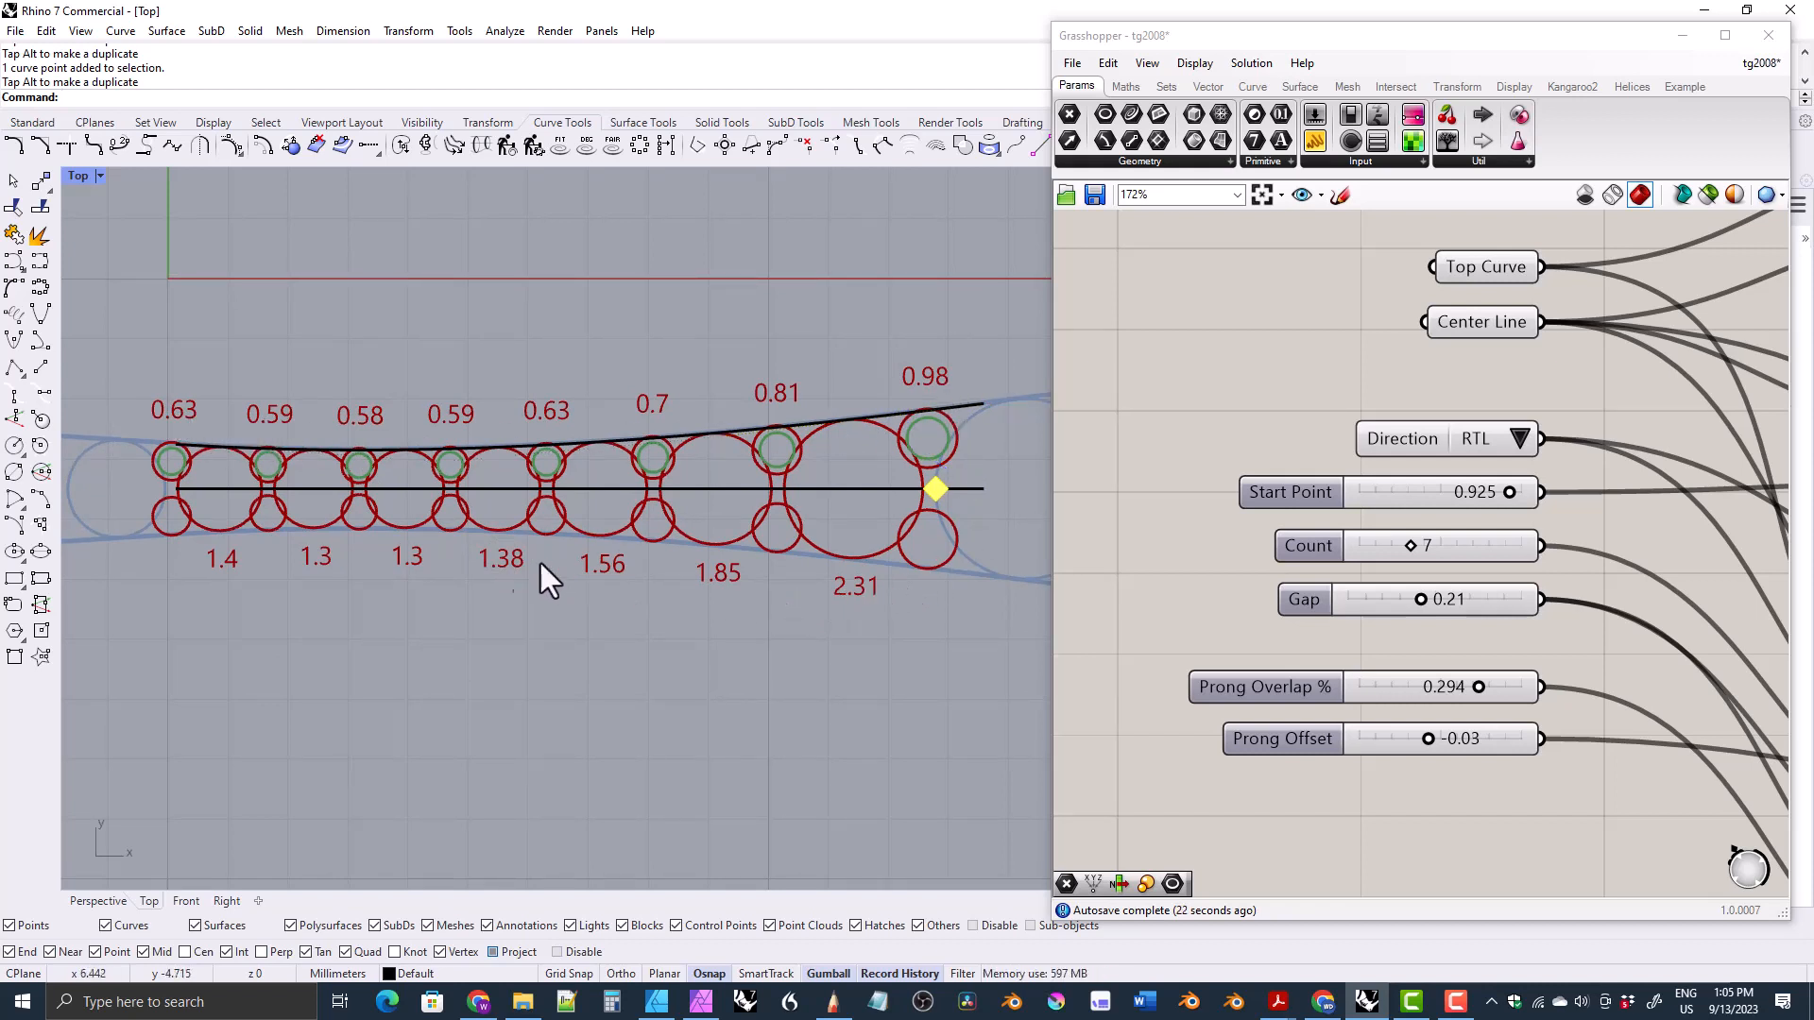
mouse_move(773, 620)
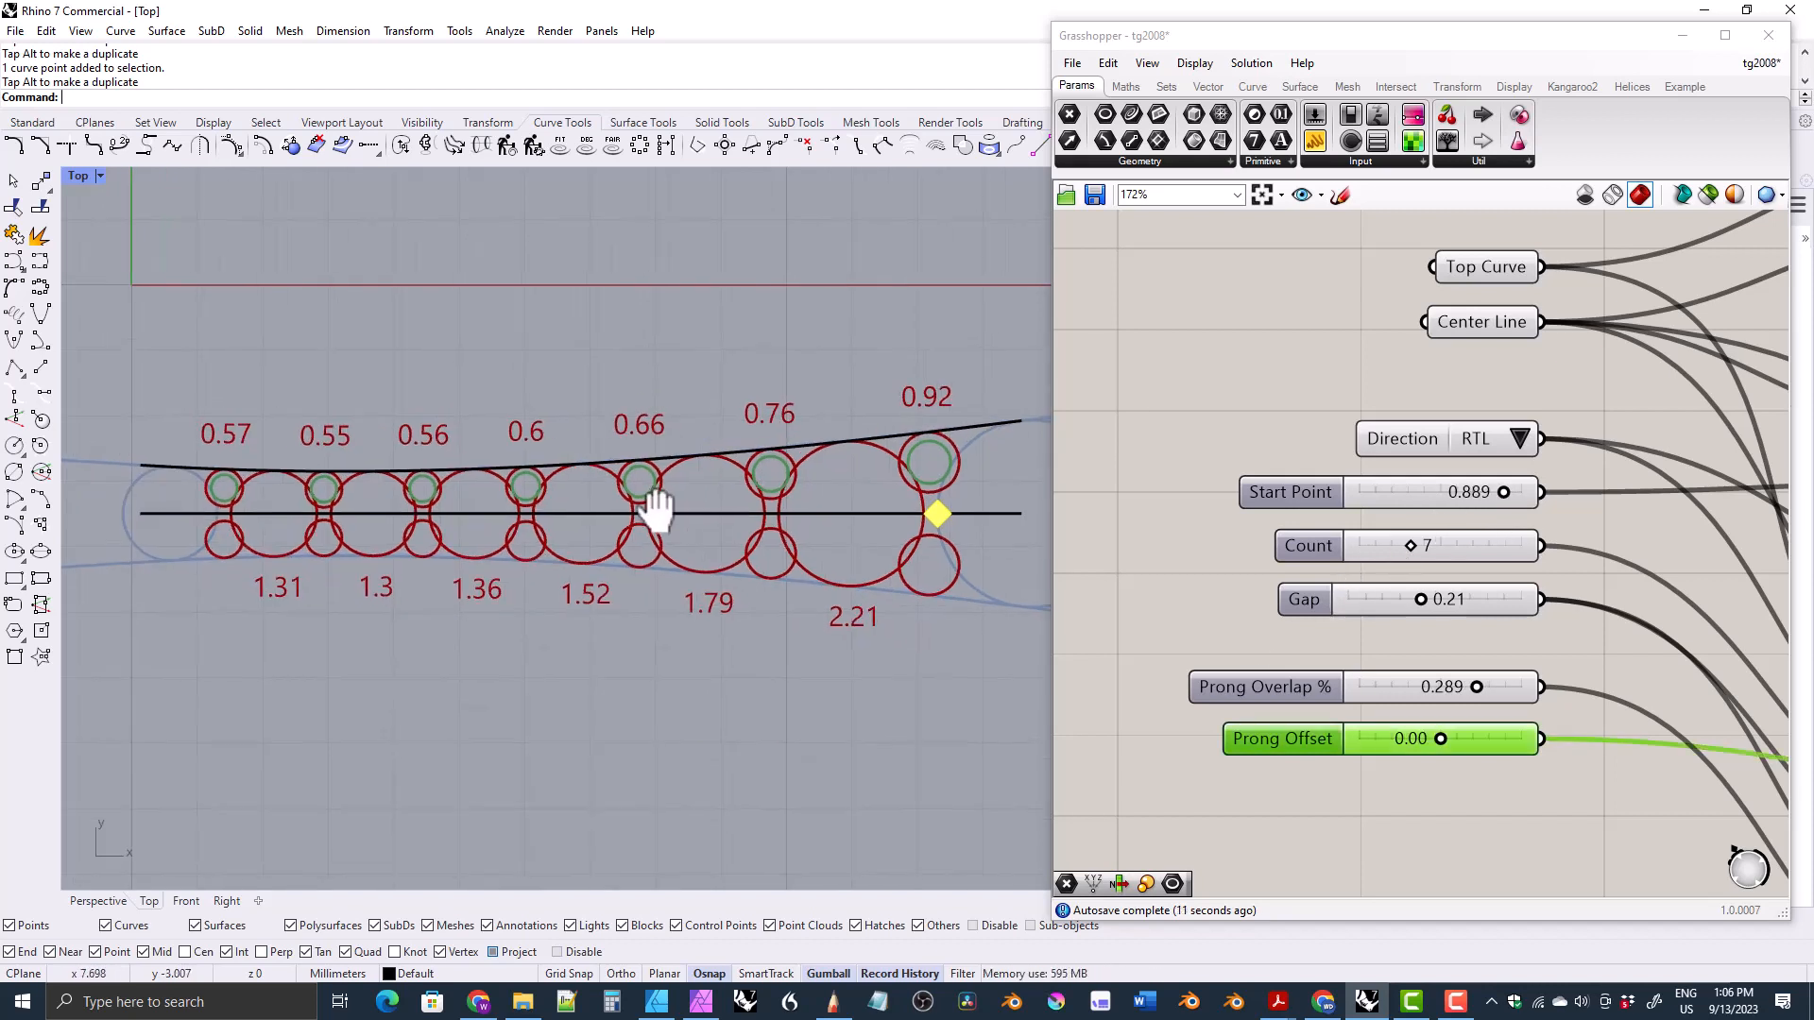
Recentre the gem row in the Rhino viewport with prong offset at 0.00.
left_click_drag(659, 508, 688, 527)
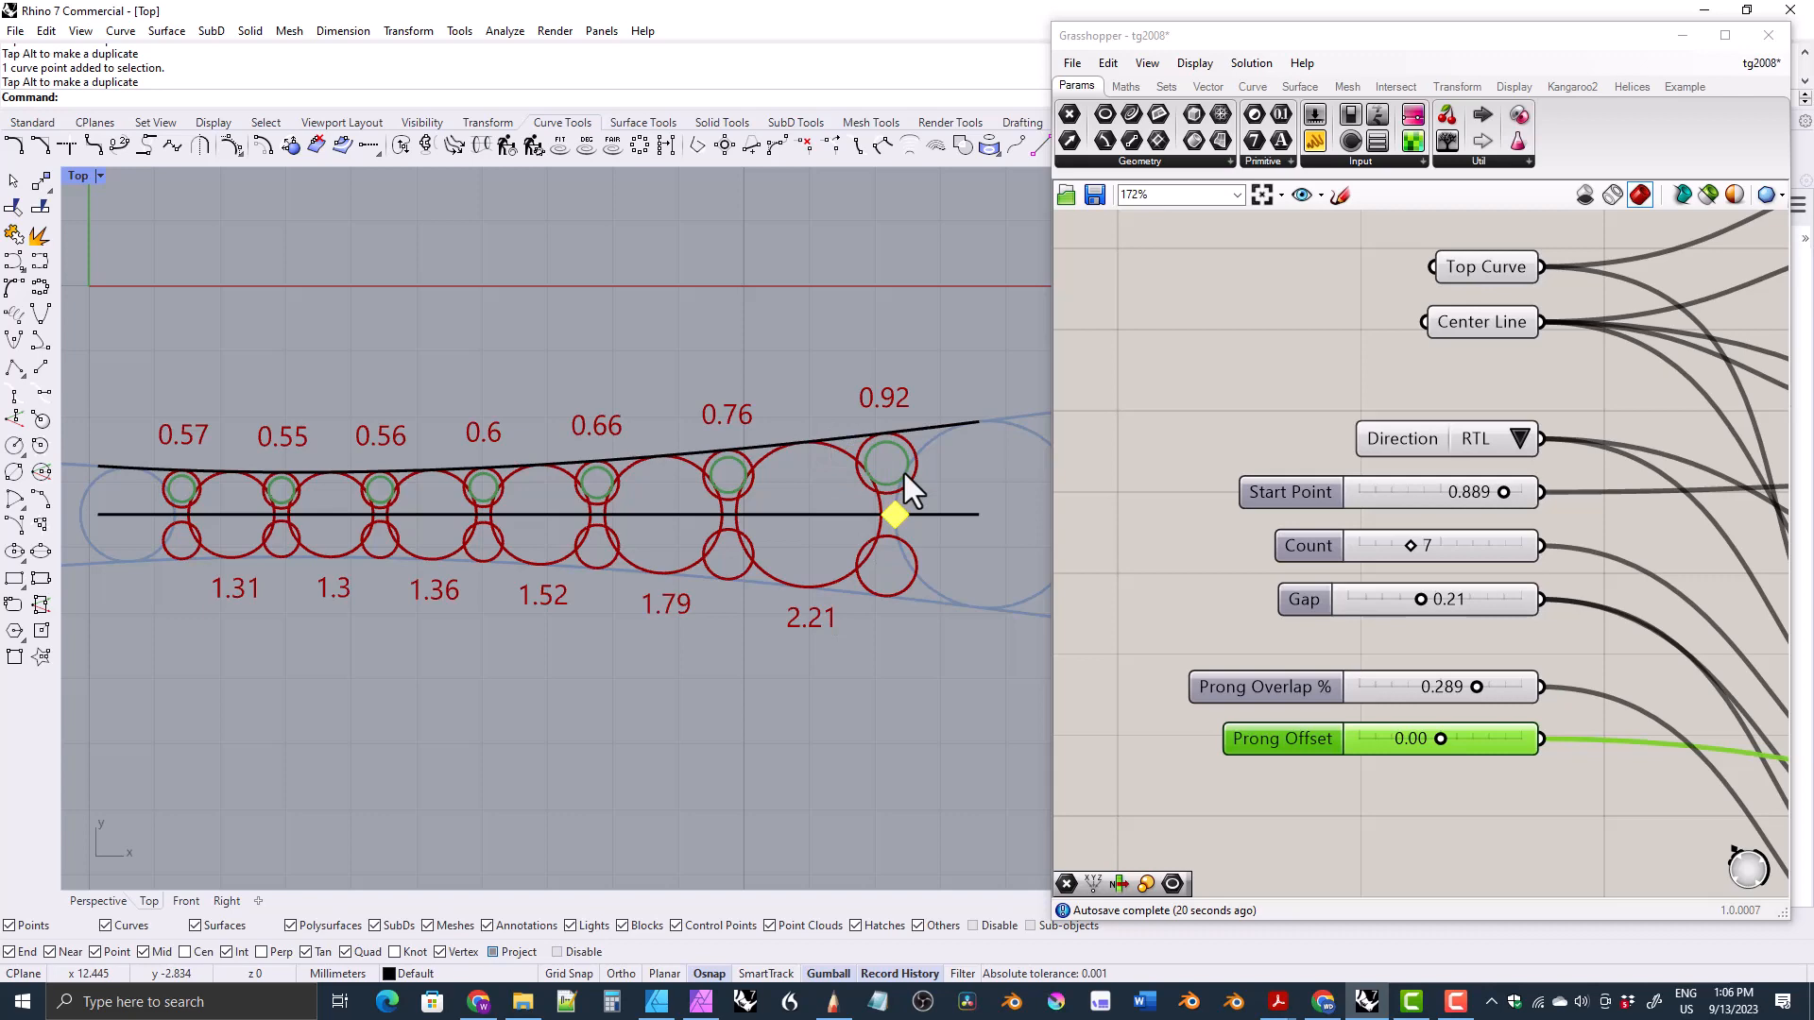
mouse_move(1451, 398)
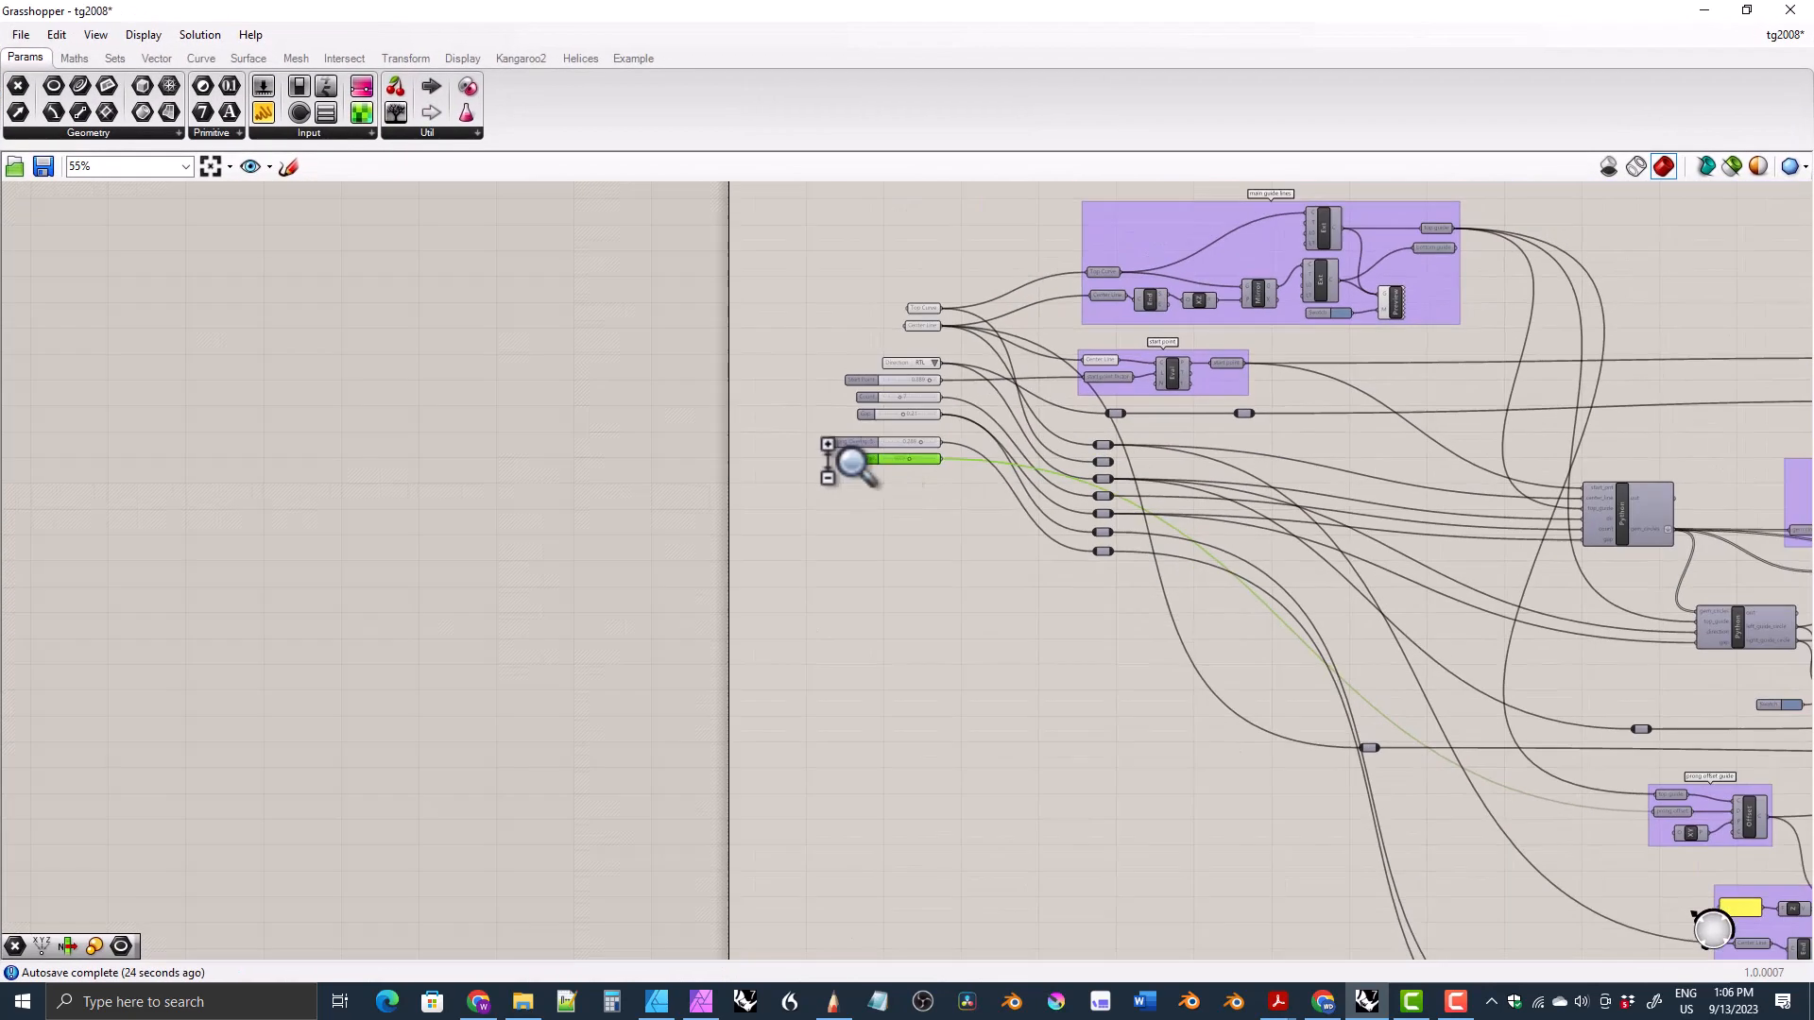
scroll("down", 3)
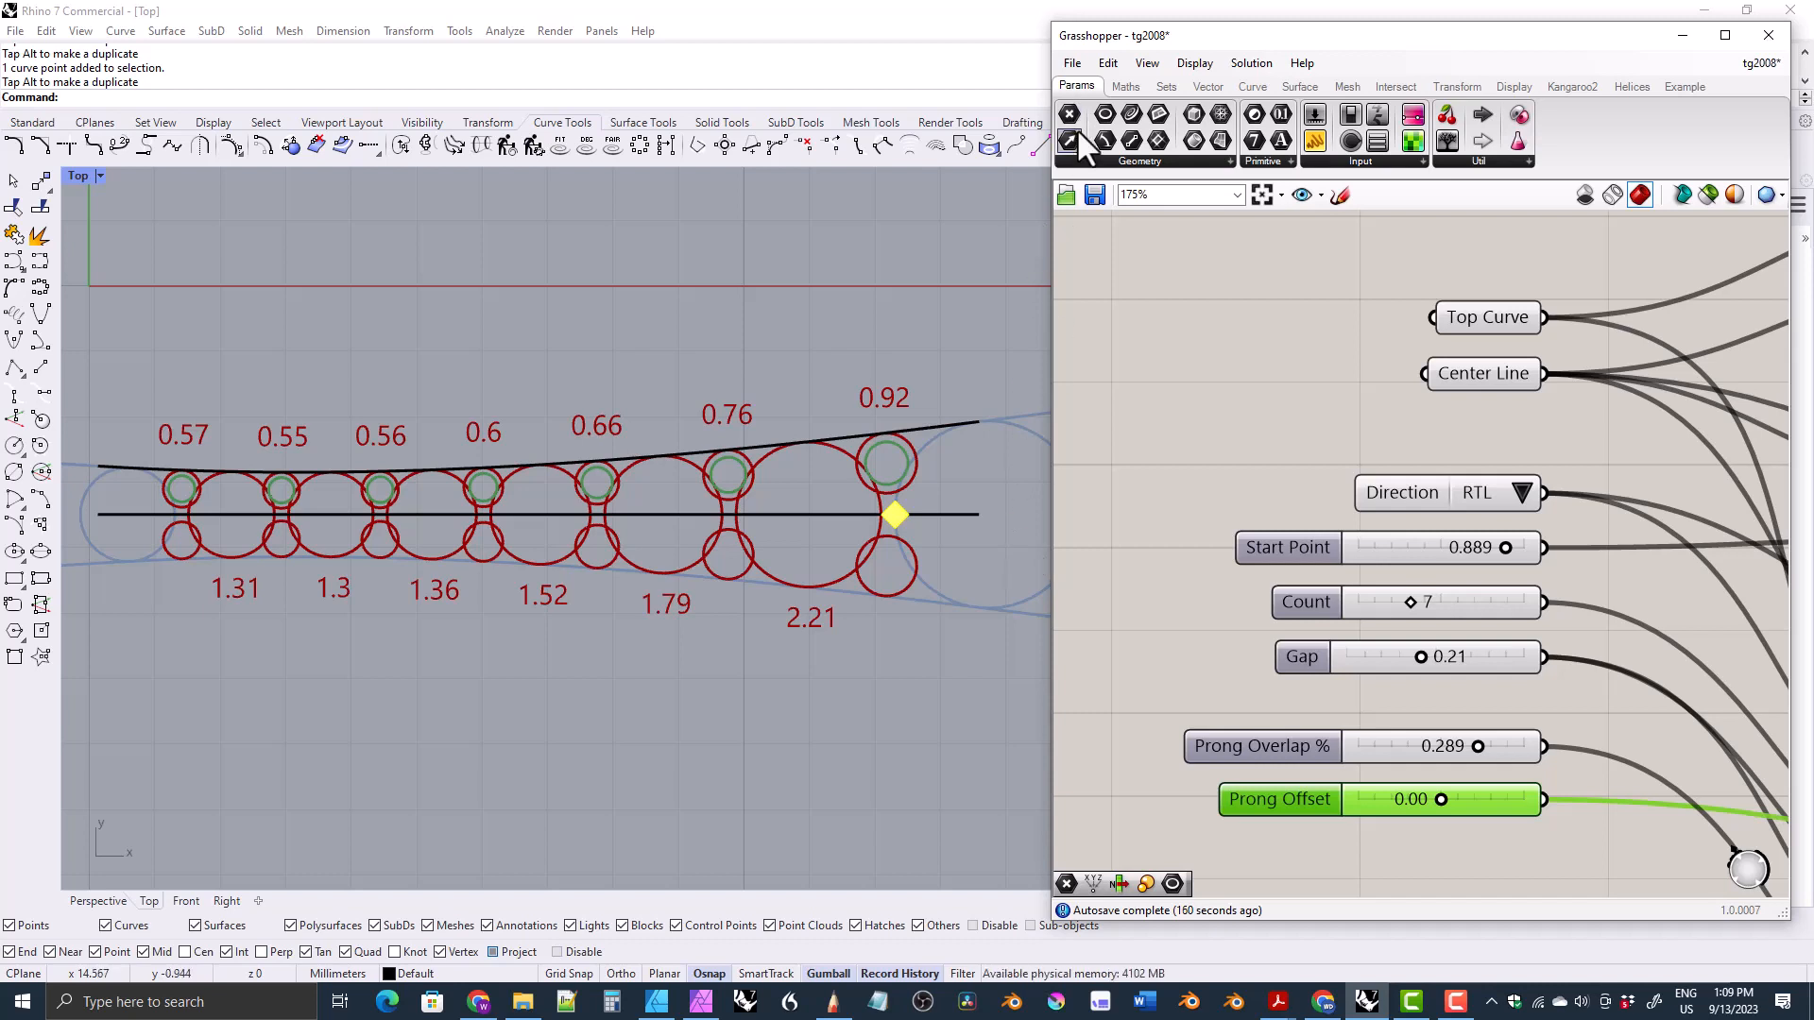
mouse_move(1069, 138)
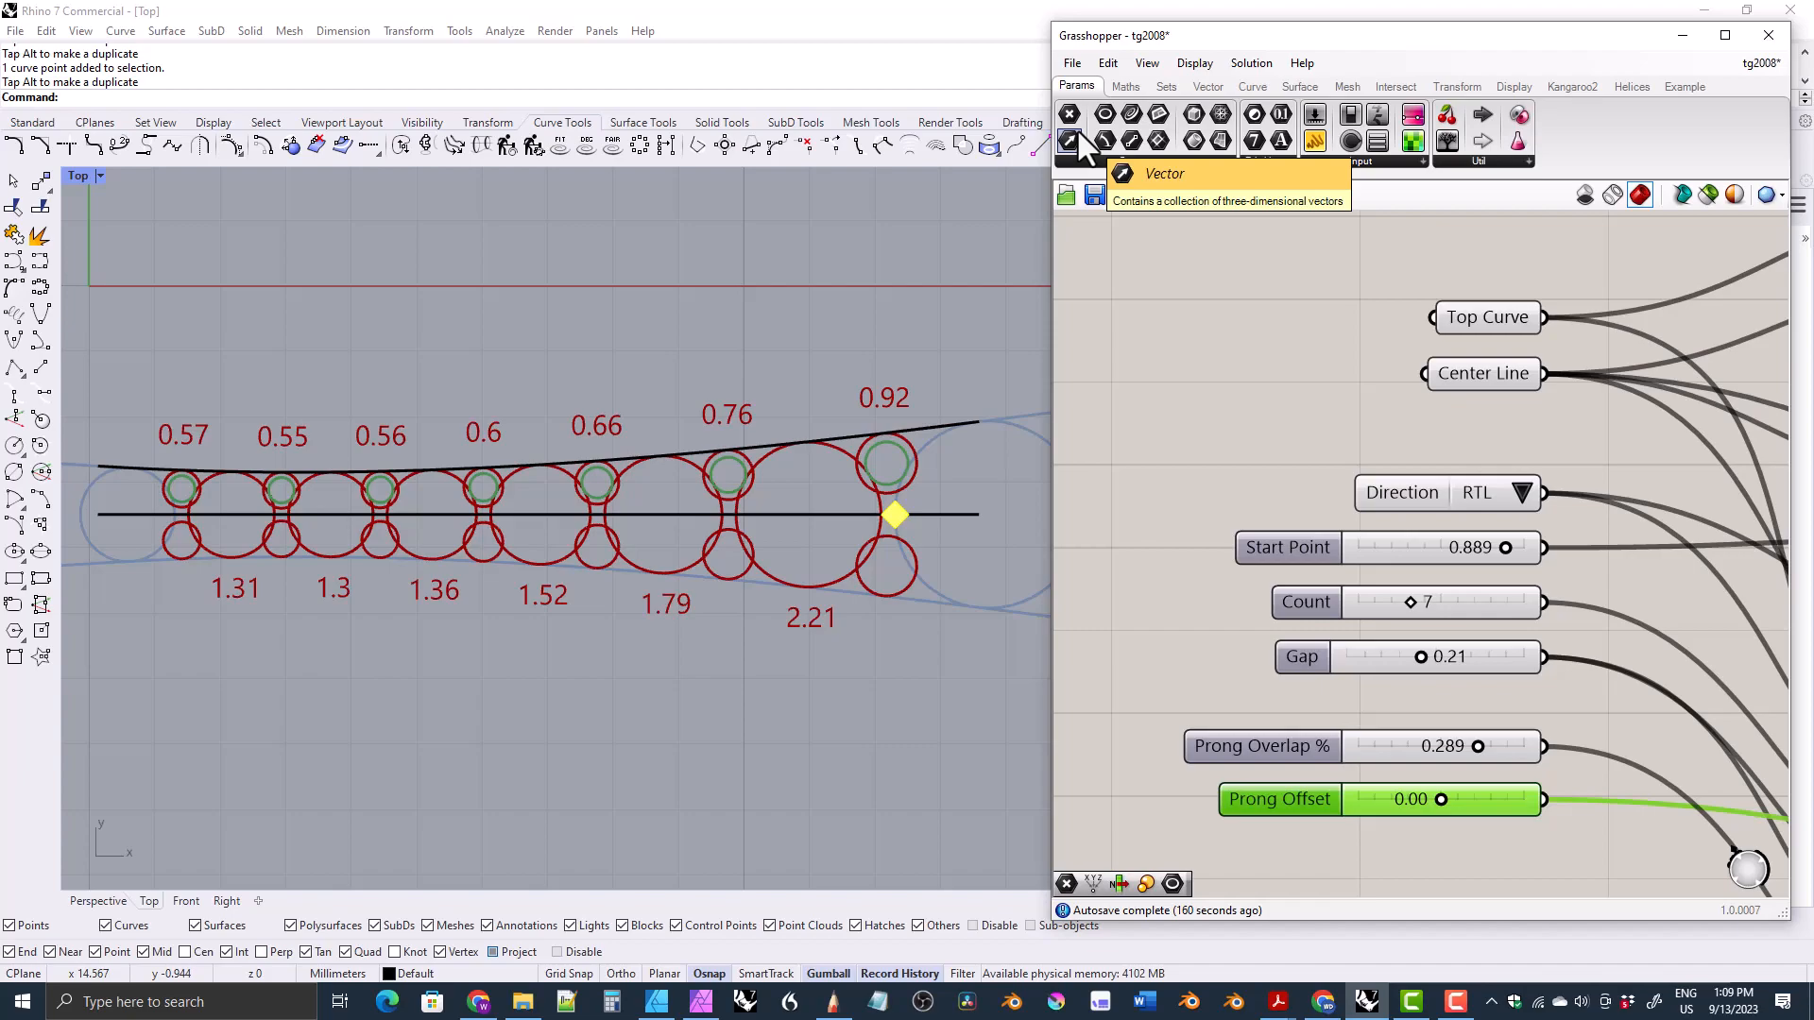